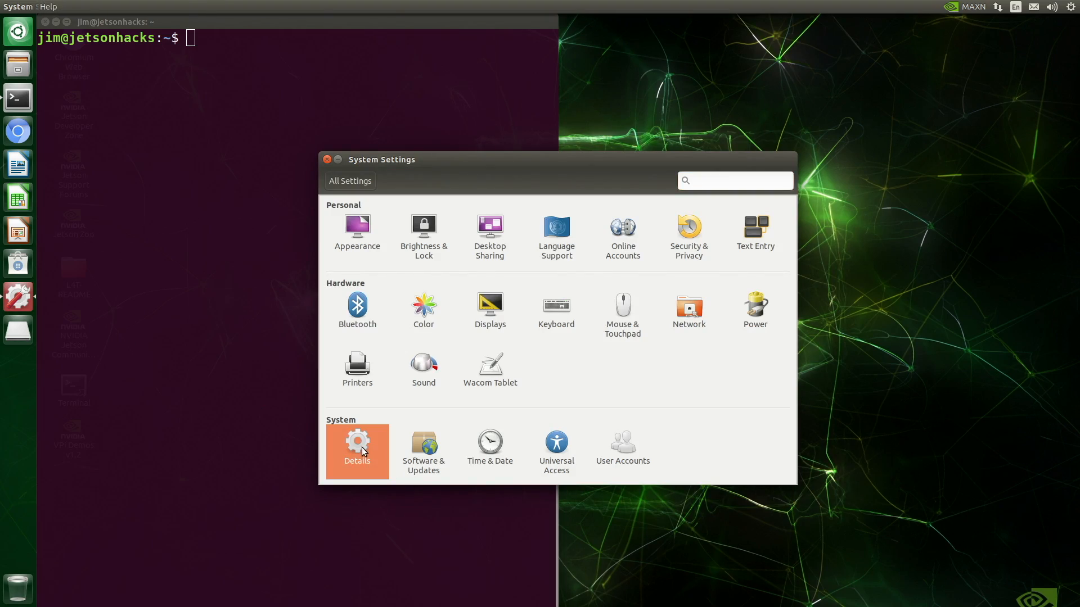
- Show the Details overview: Ubuntu 18.04 LTS, 3.9 GiB memory, 64-bit ARMv8
left_click(357, 441)
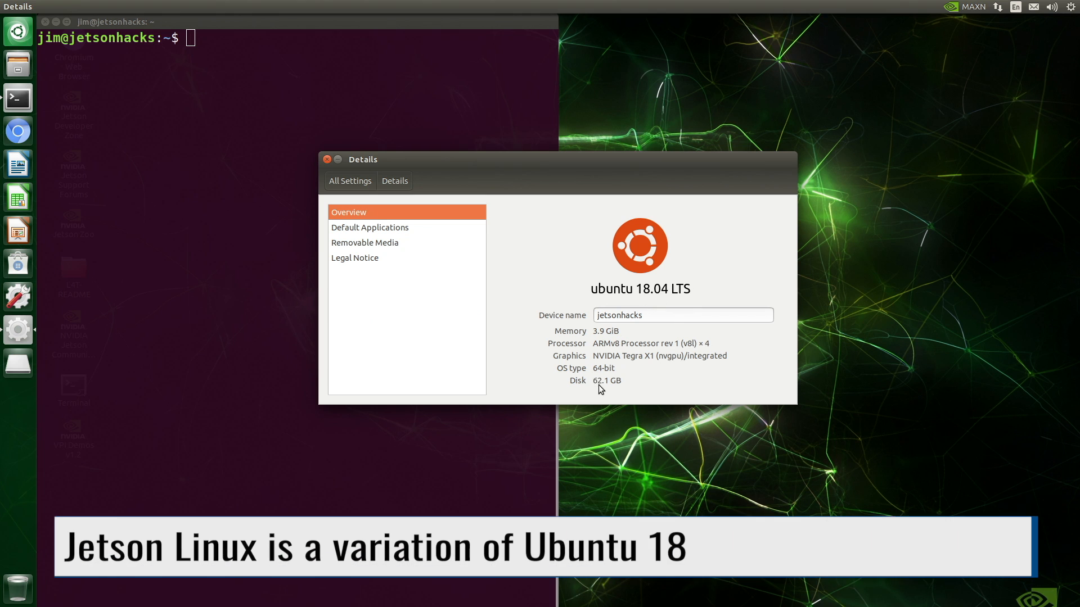
mouse_move(328, 160)
type("python3")
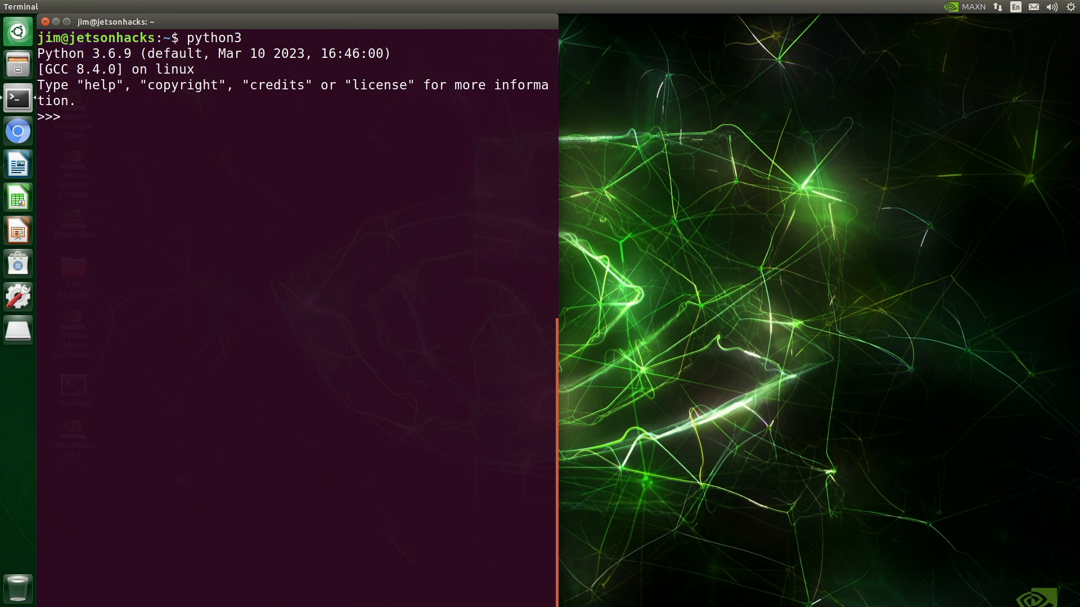
- Exit the Python 3.6.9 interpreter and search apt for "python3\." packages
type("exit()")
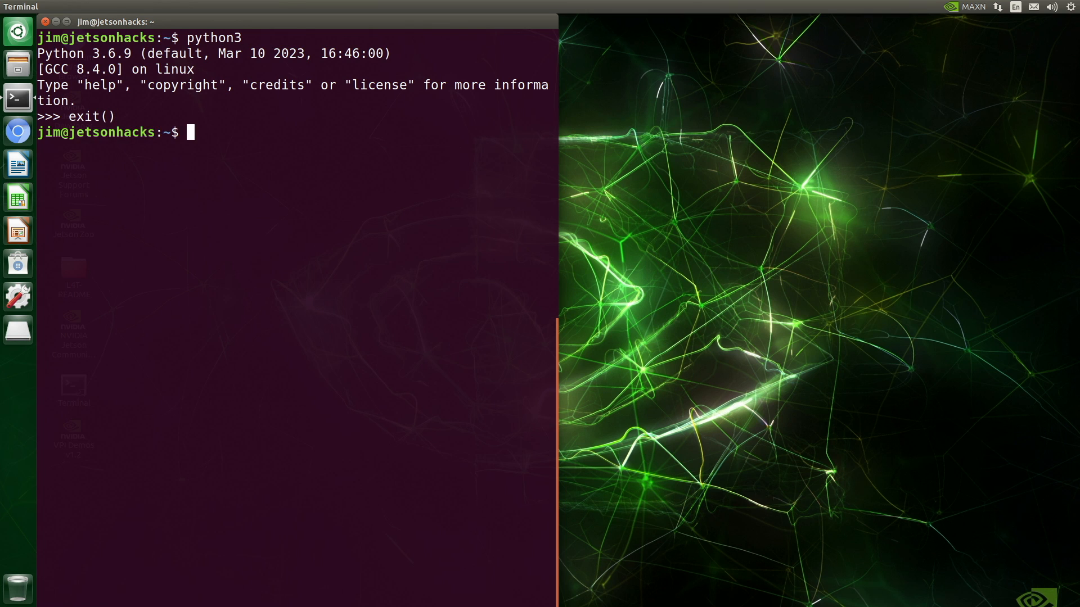
type("apt search python3 | grep")
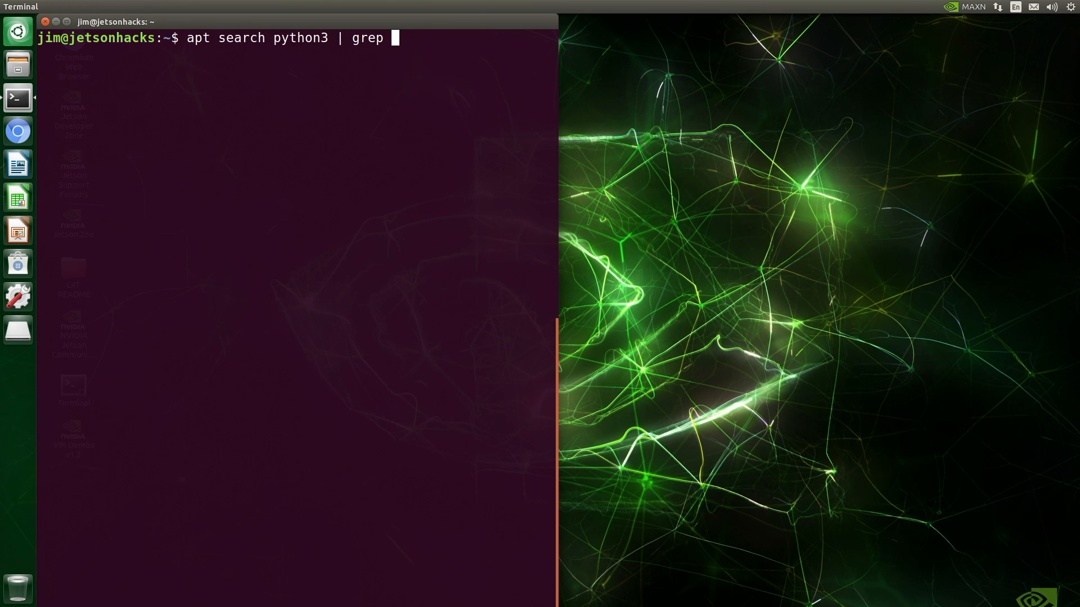
type("\"python3\\.\"")
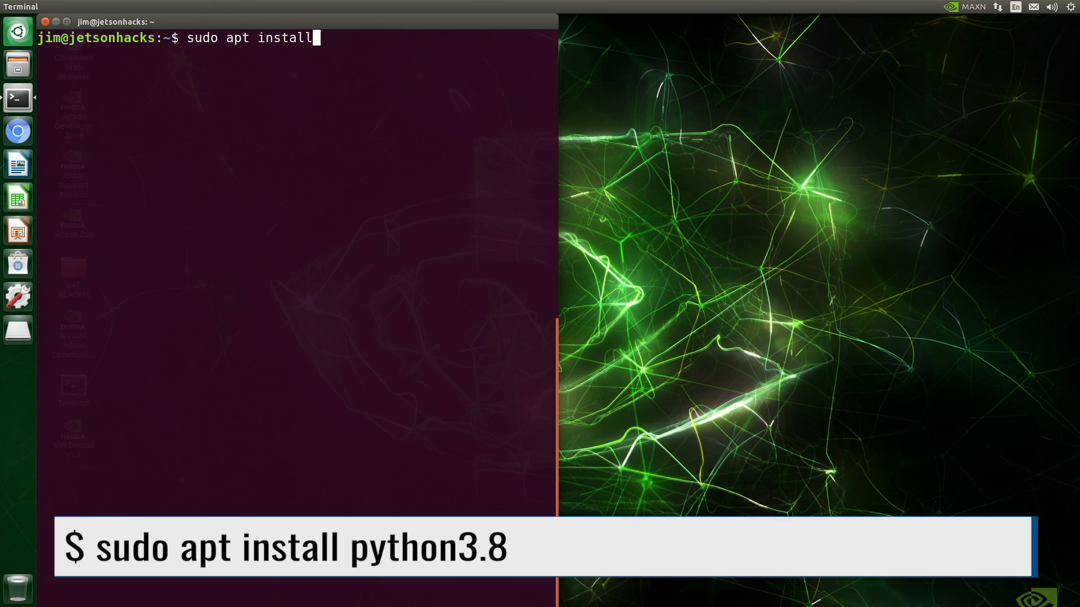
key("Return")
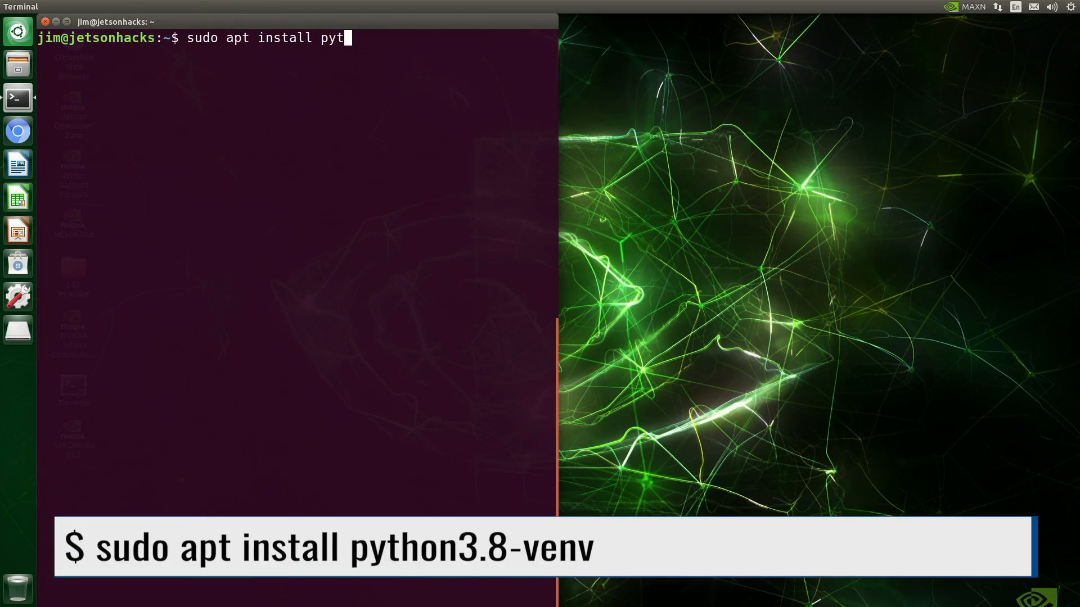
- Install python3.8, python3.8-venv and binutils with apt
type("hon3.8-")
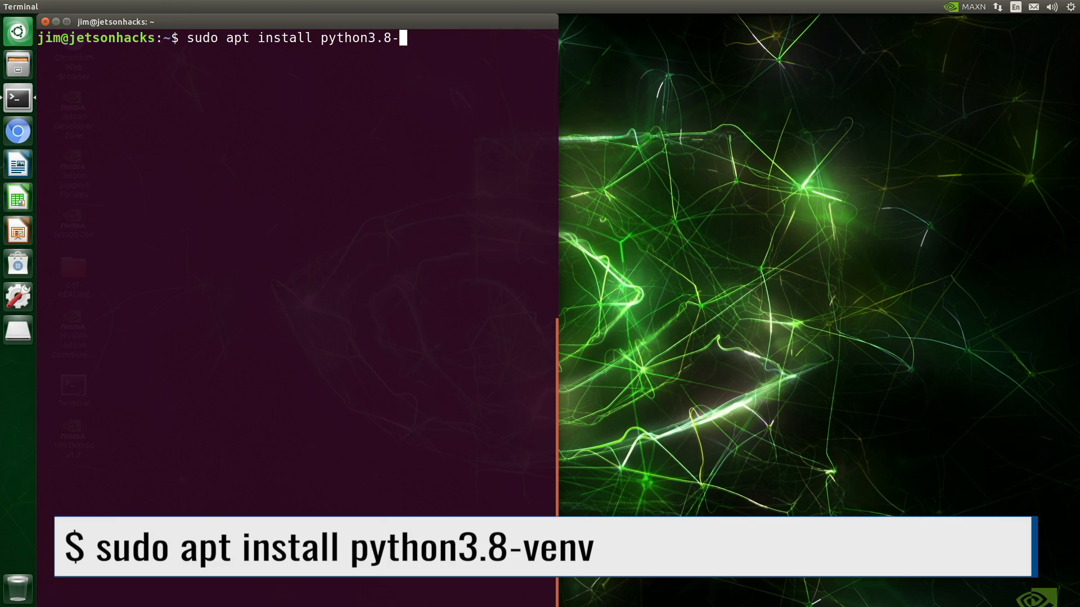
key("Return")
type("sudo apt insta")
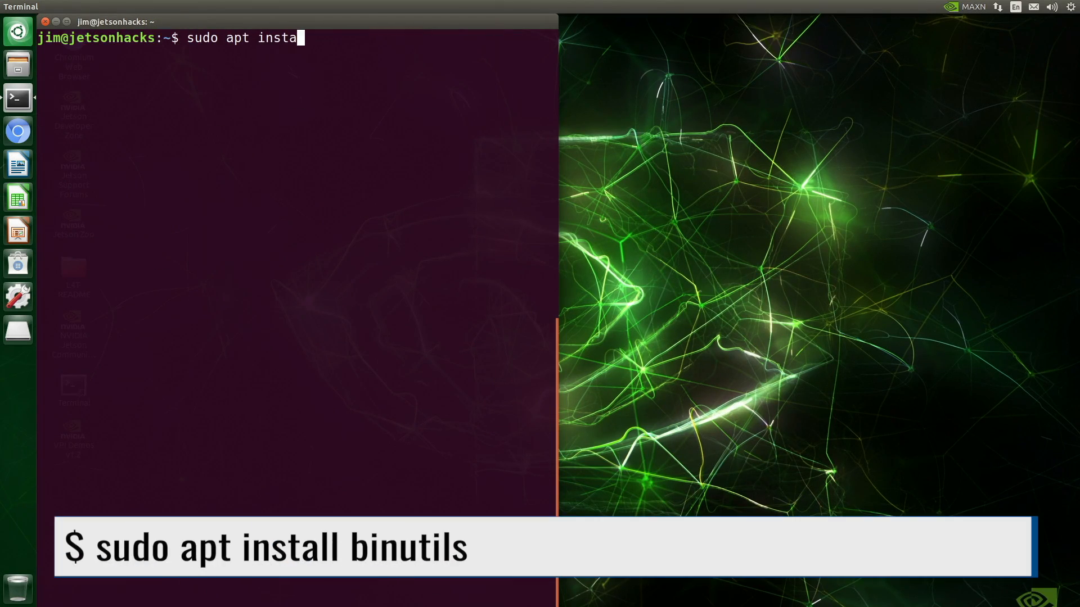
type("ll binutils")
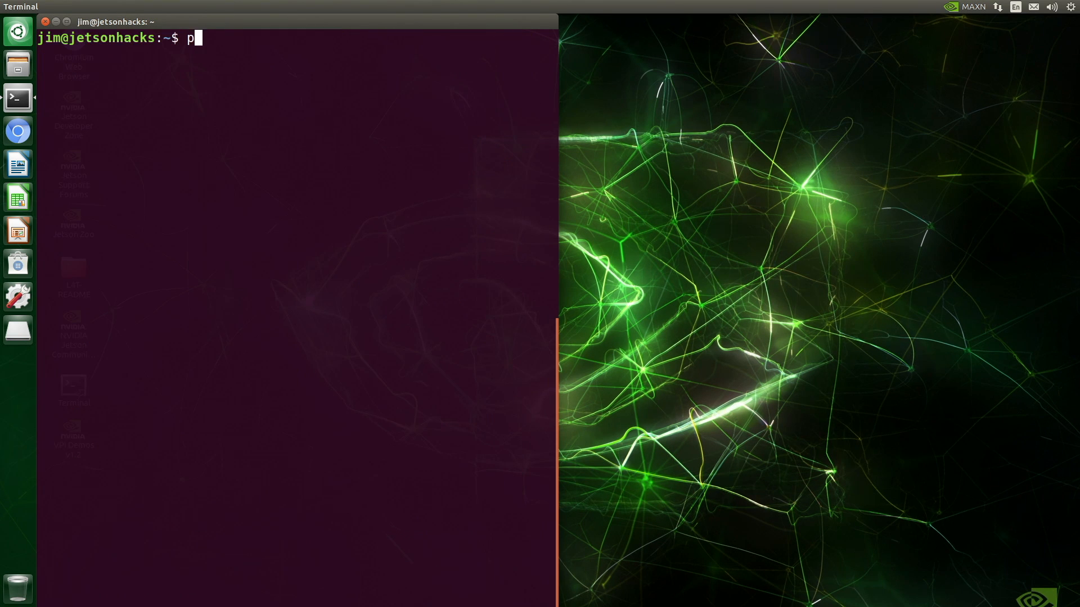
- List the python3* binaries in /usr/bin, showing 3.6 and 3.8 interpreters
type("ython3")
type("cd /")
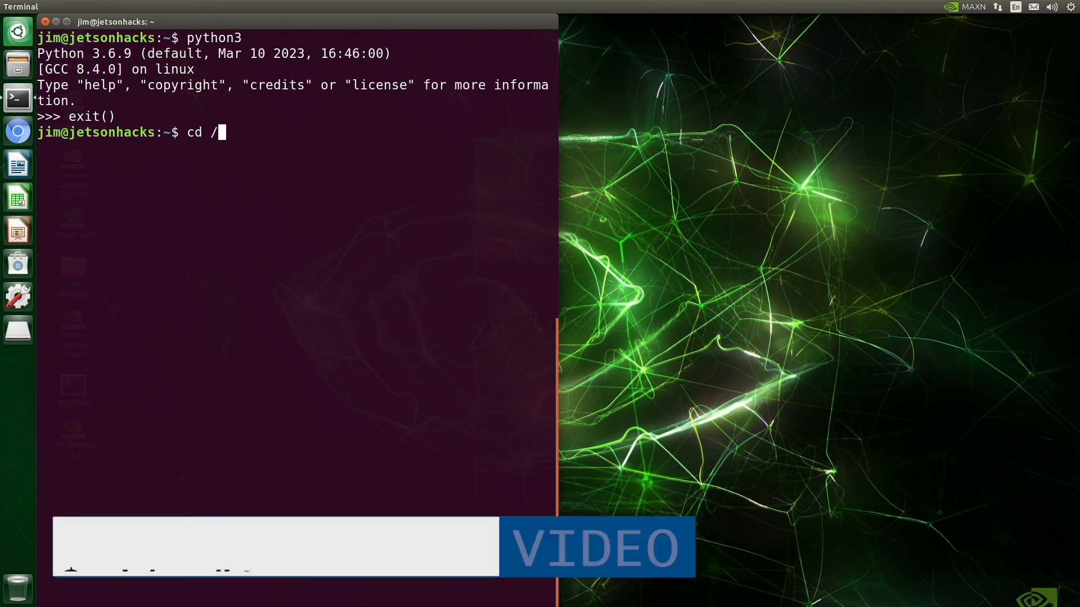
type("usr/")
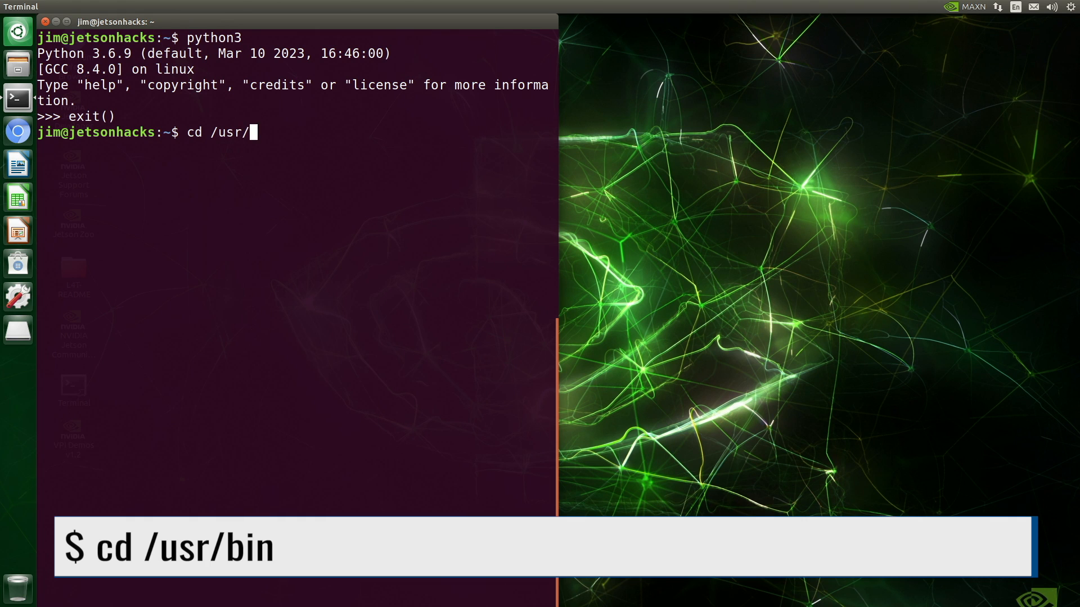
type("ls python3*")
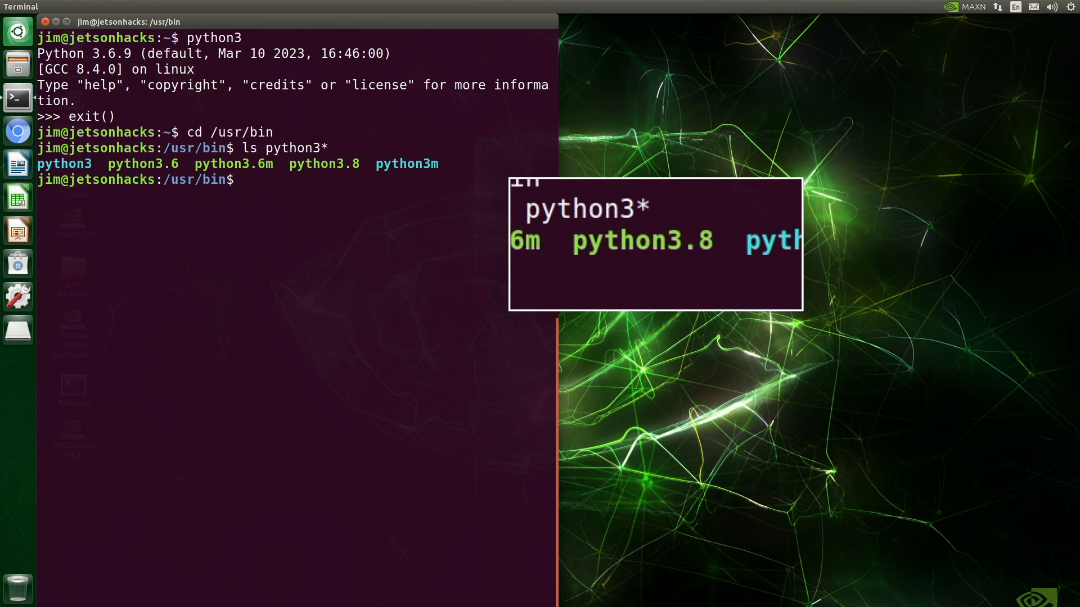
type("ls -ll")
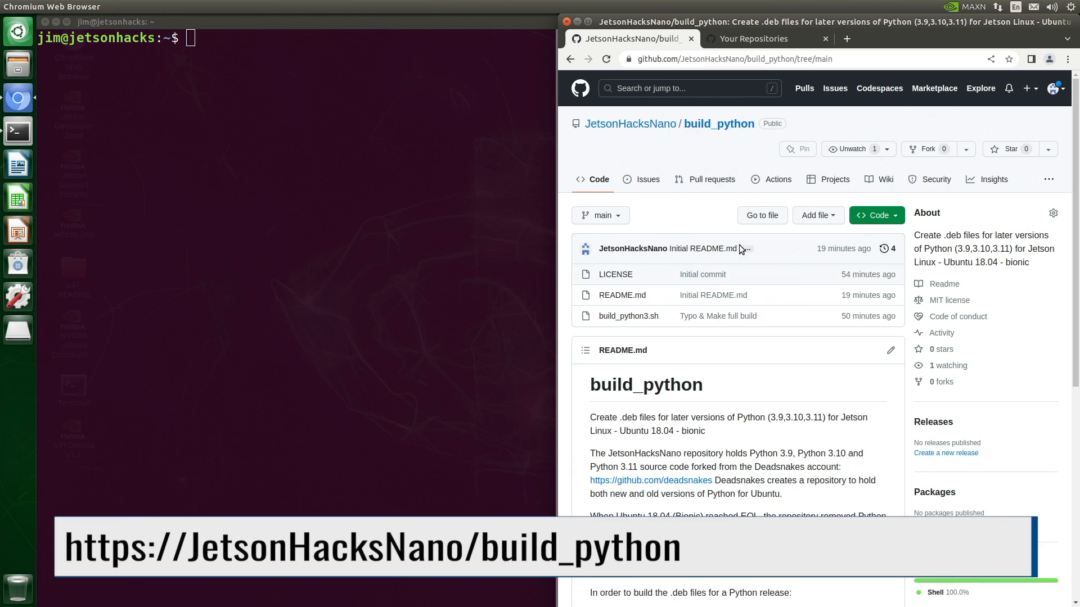
- Navigate to the python3.11 repository from the repositories list
scroll("down", 3)
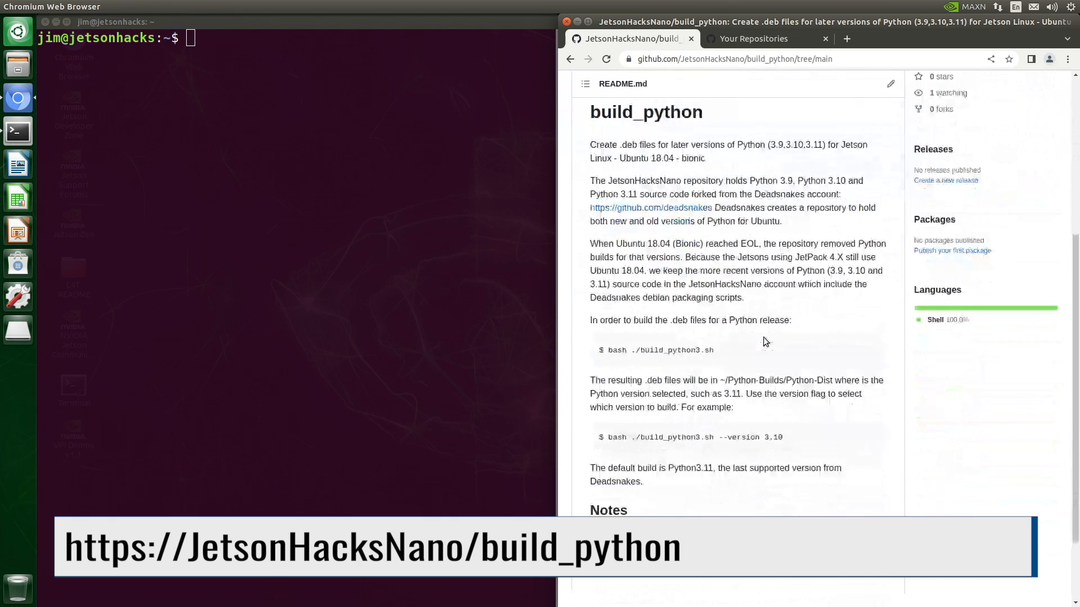
scroll("down", 3)
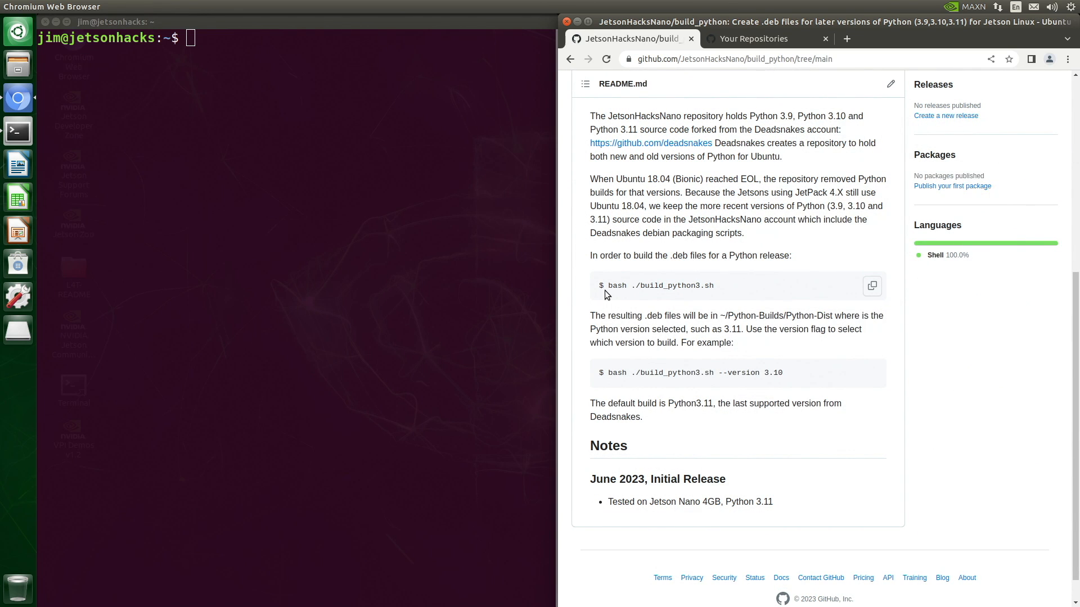
mouse_move(725, 291)
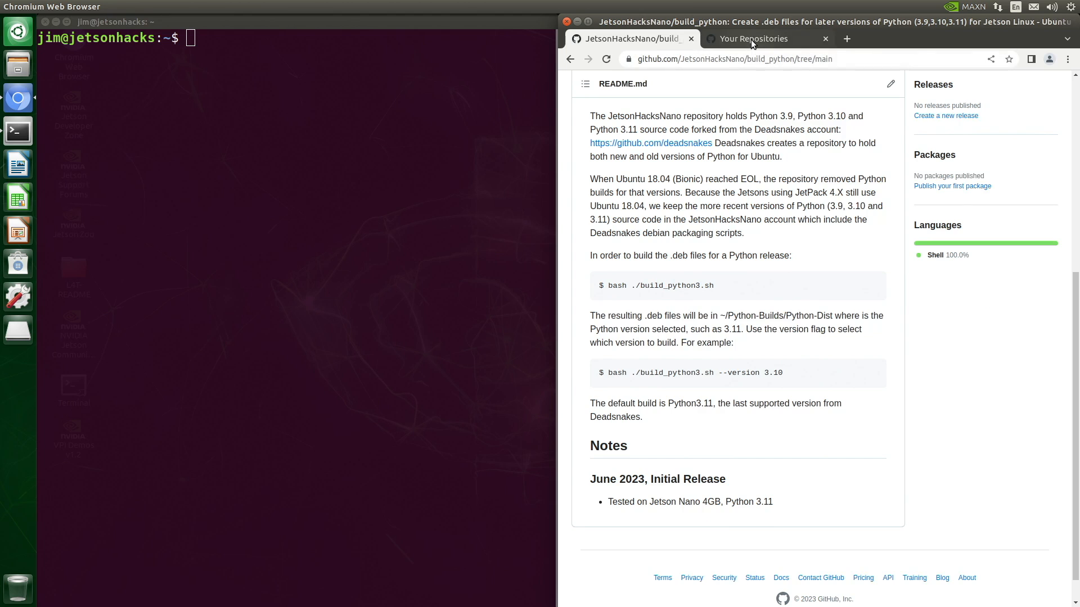
left_click(754, 38)
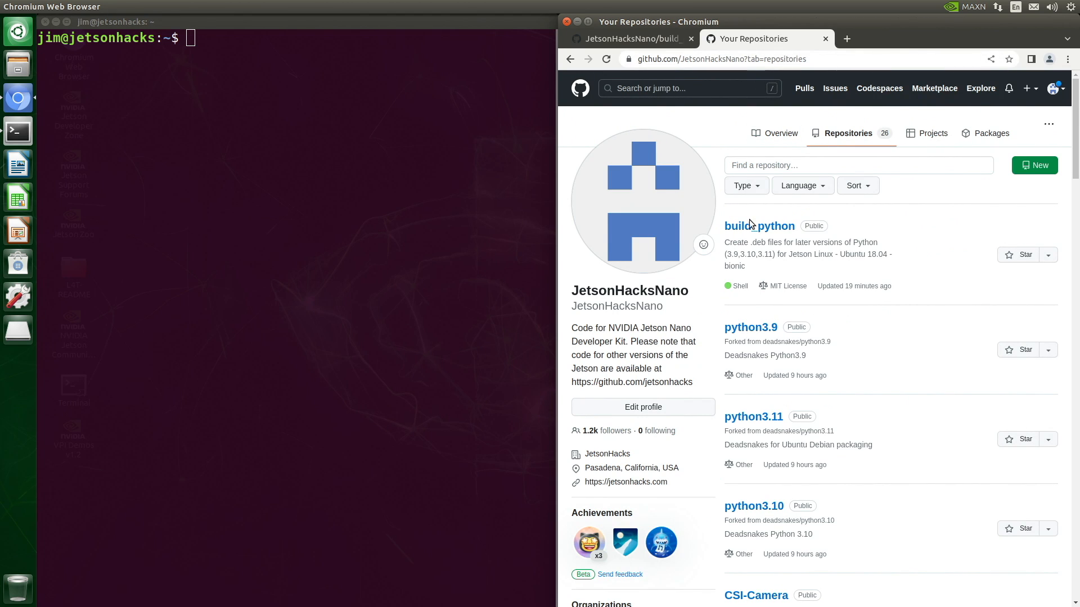
mouse_move(775, 405)
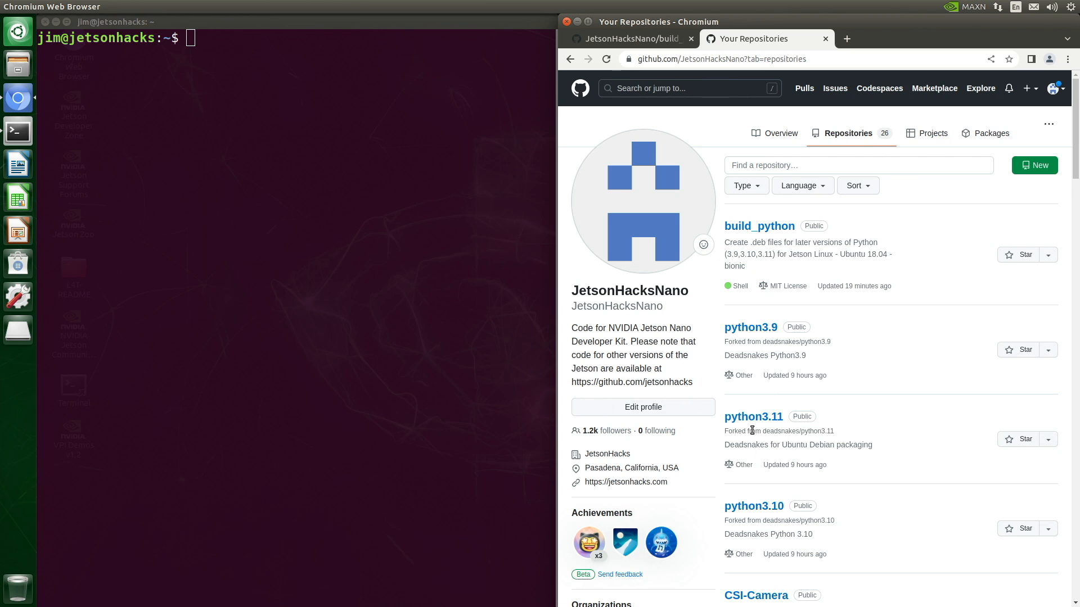
left_click(754, 416)
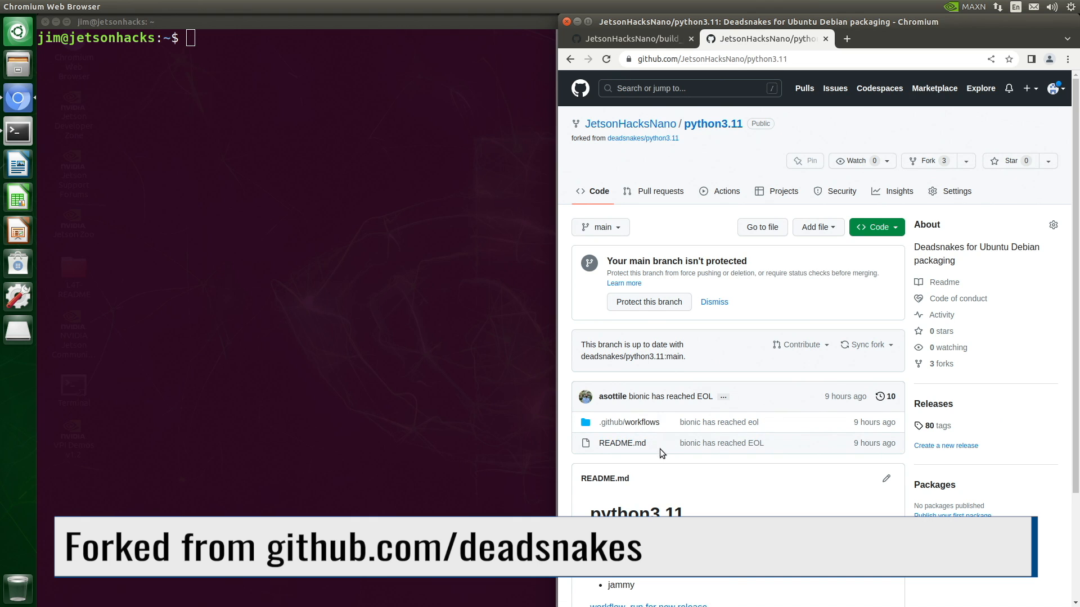
- Switch to the ubuntu/bionic branch and enter the debian packaging folder
left_click(601, 227)
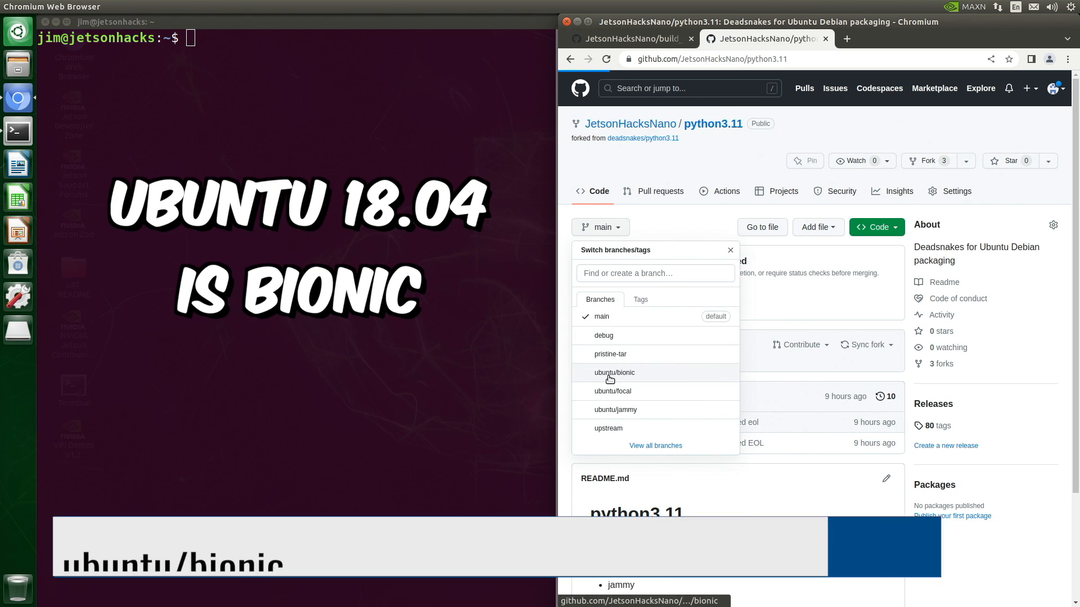
left_click(614, 372)
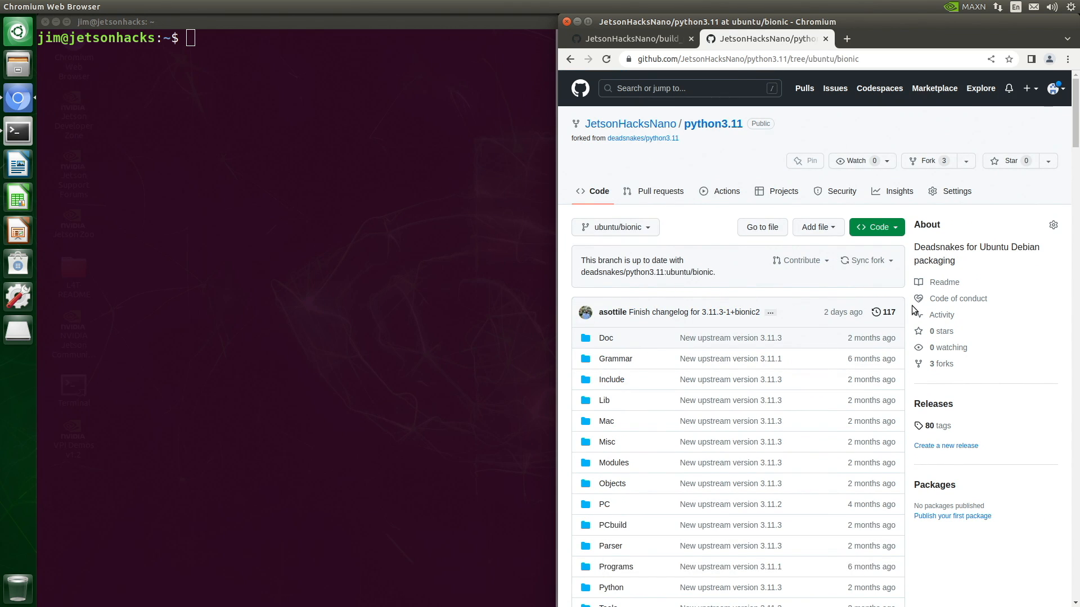
scroll("down", 3)
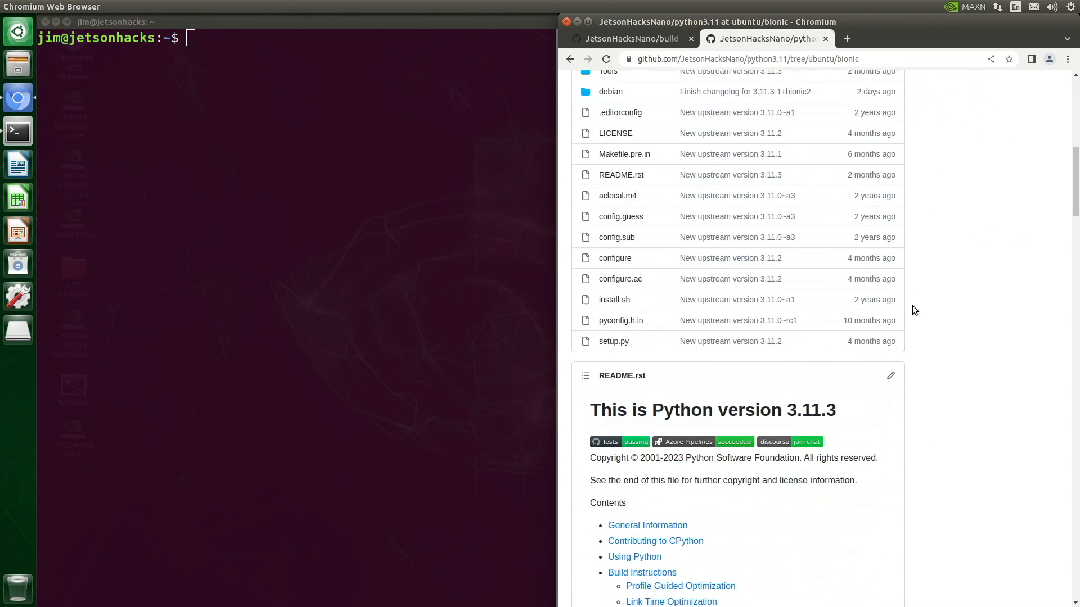
scroll("up", 3)
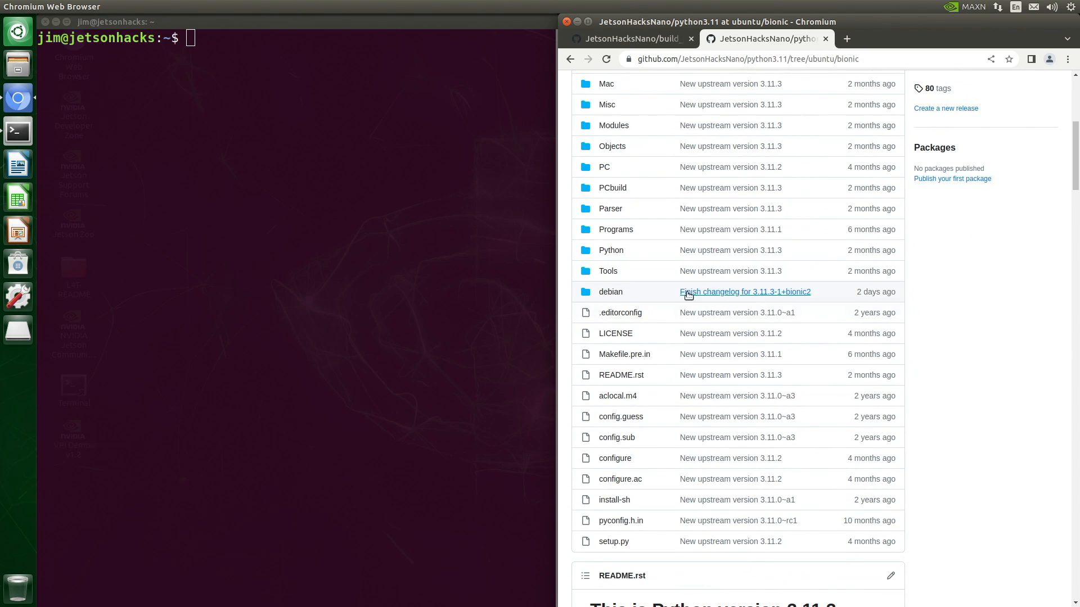
mouse_move(617, 293)
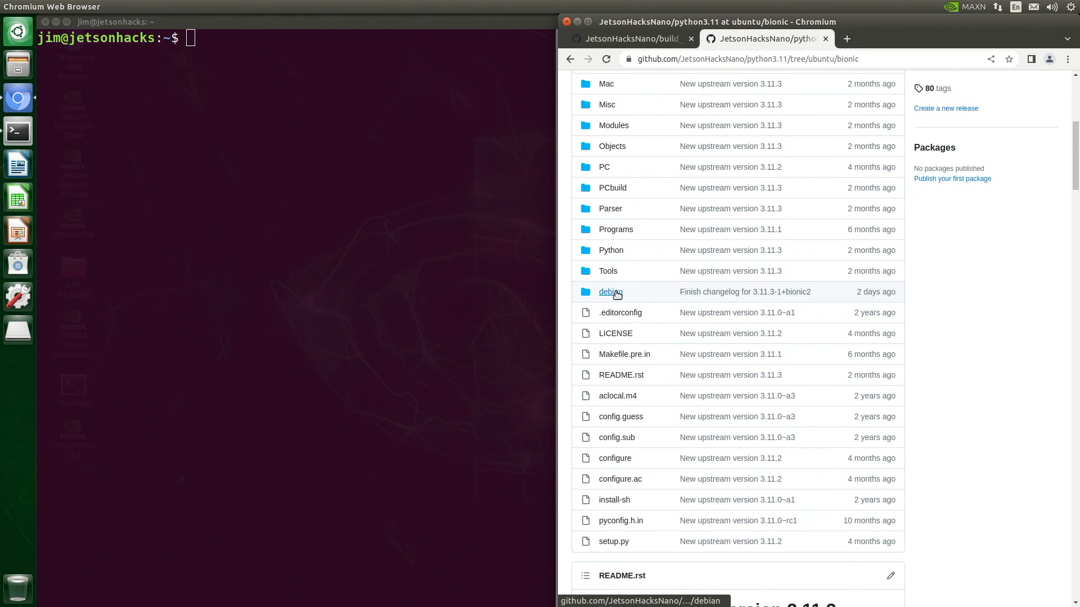
left_click(607, 292)
type("git clone https://github.com/JetsonHacksNano/build_python.git")
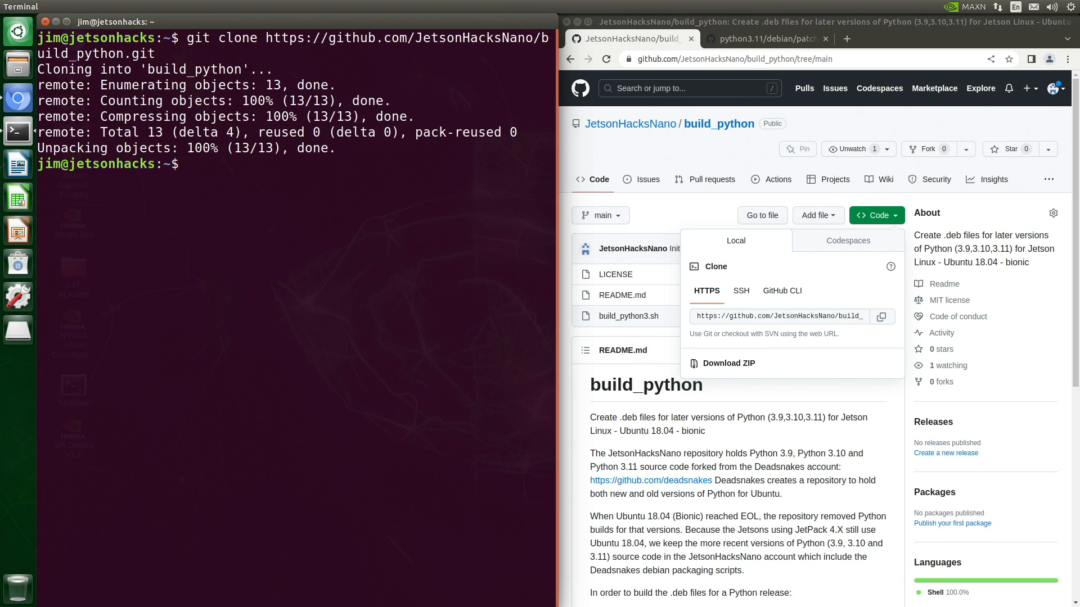
- Enter the cloned build_python folder, list it and run build_python3.sh with bash
type("cd build_python/")
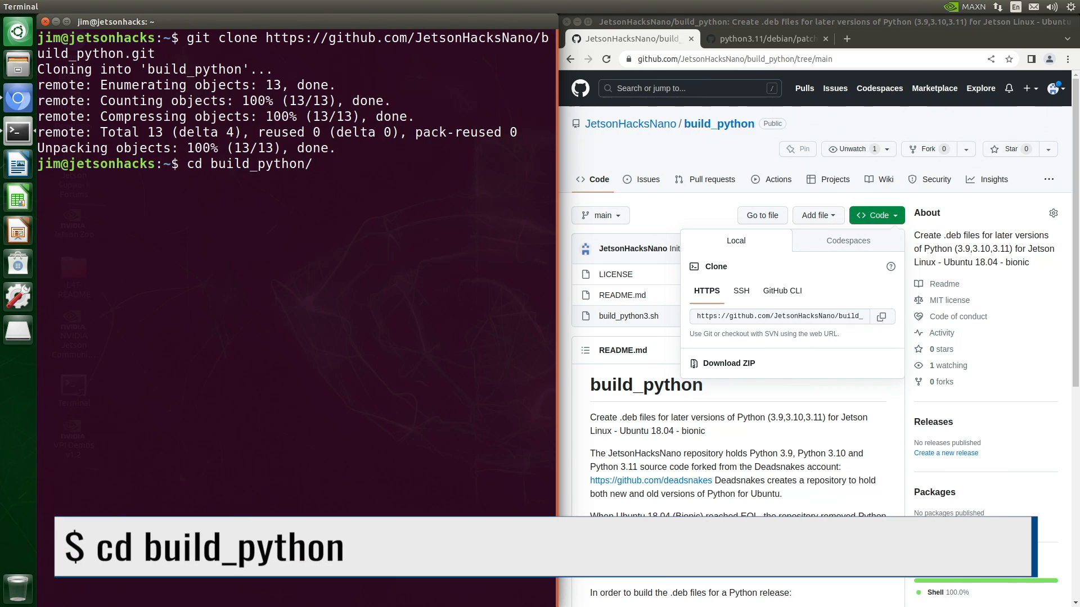
type("ls")
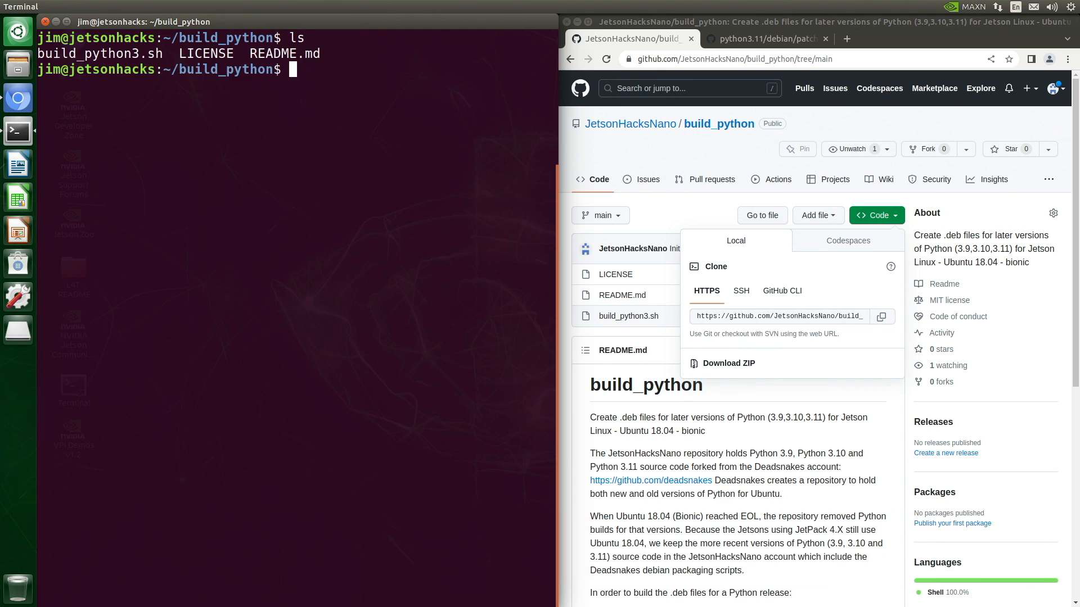
type("bash ./bu")
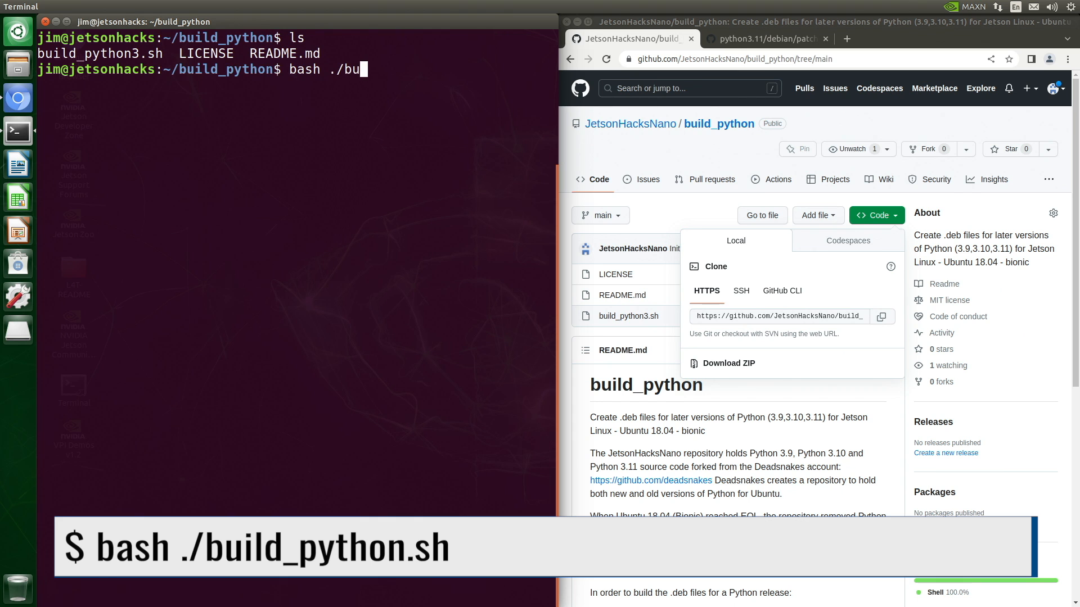
key("Return")
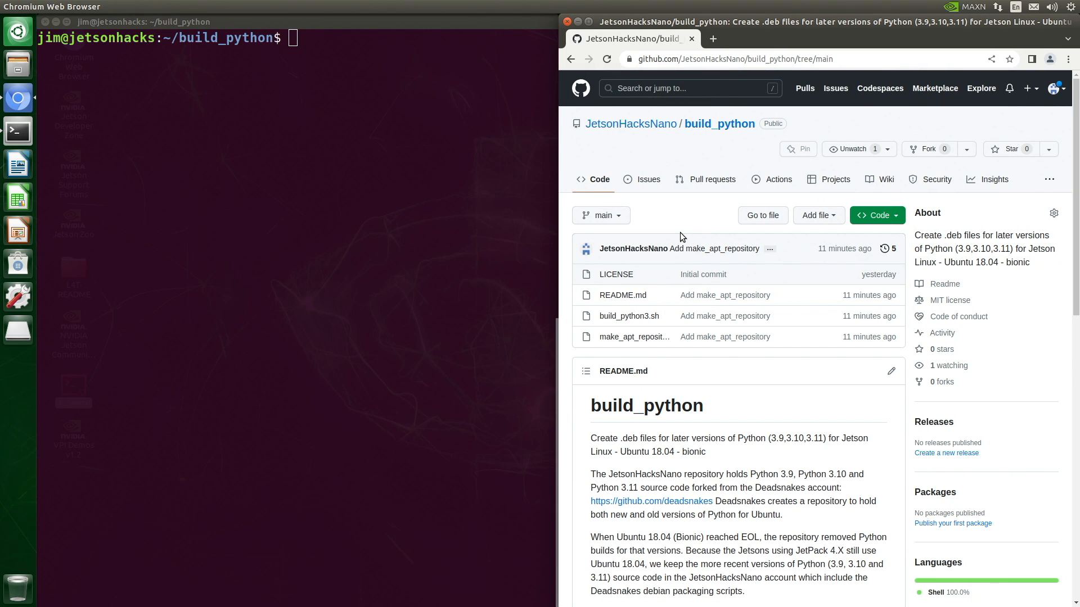
mouse_move(17, 61)
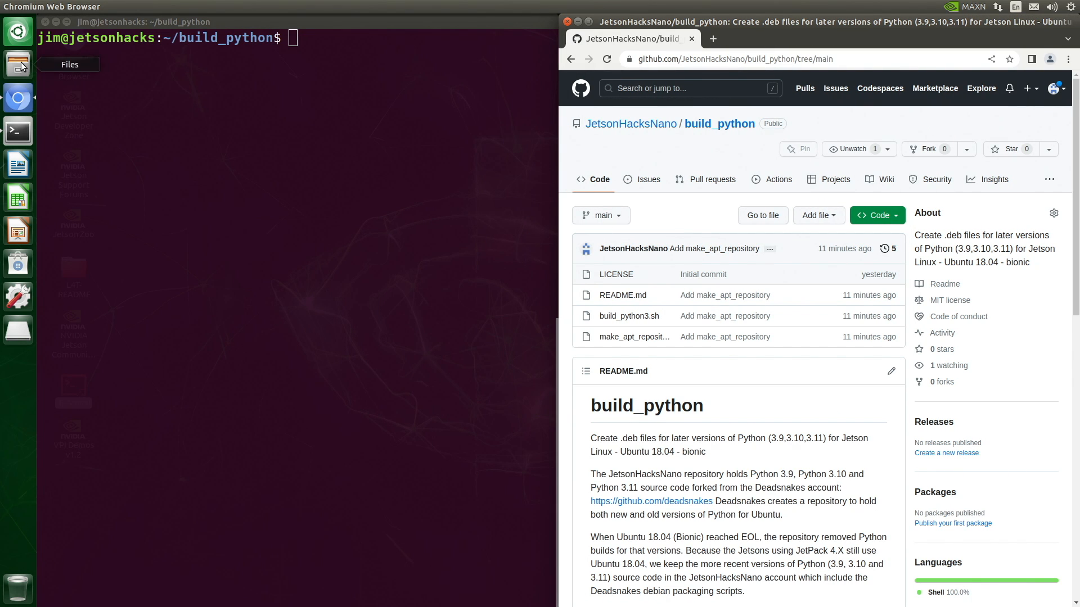
- Browse Python-Builds/Python3.11-Dist in Files to see the built python3.11 .deb packages
left_click(19, 61)
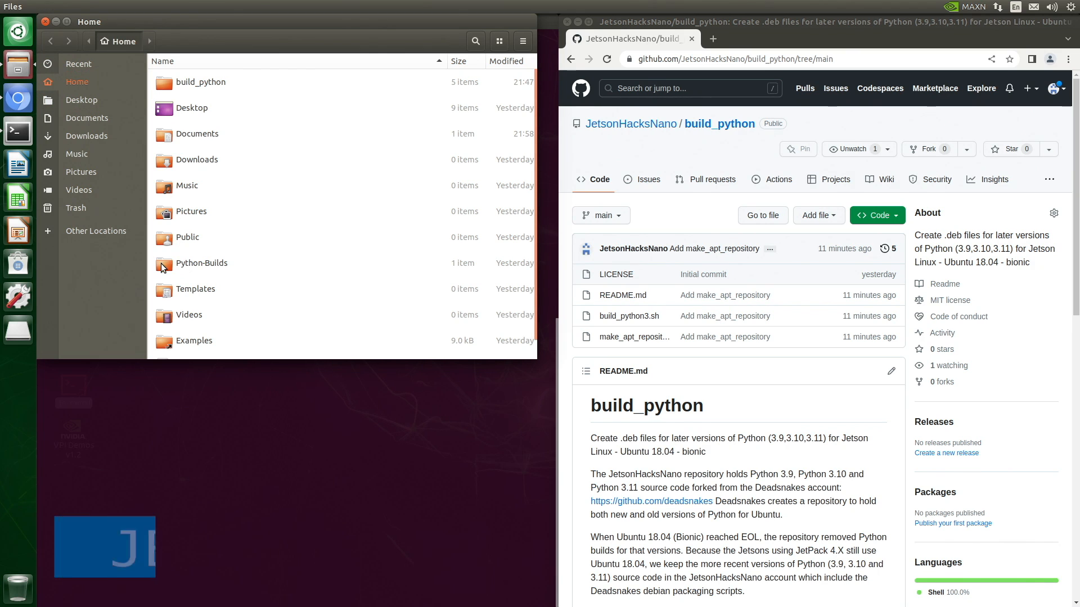
double_click(202, 263)
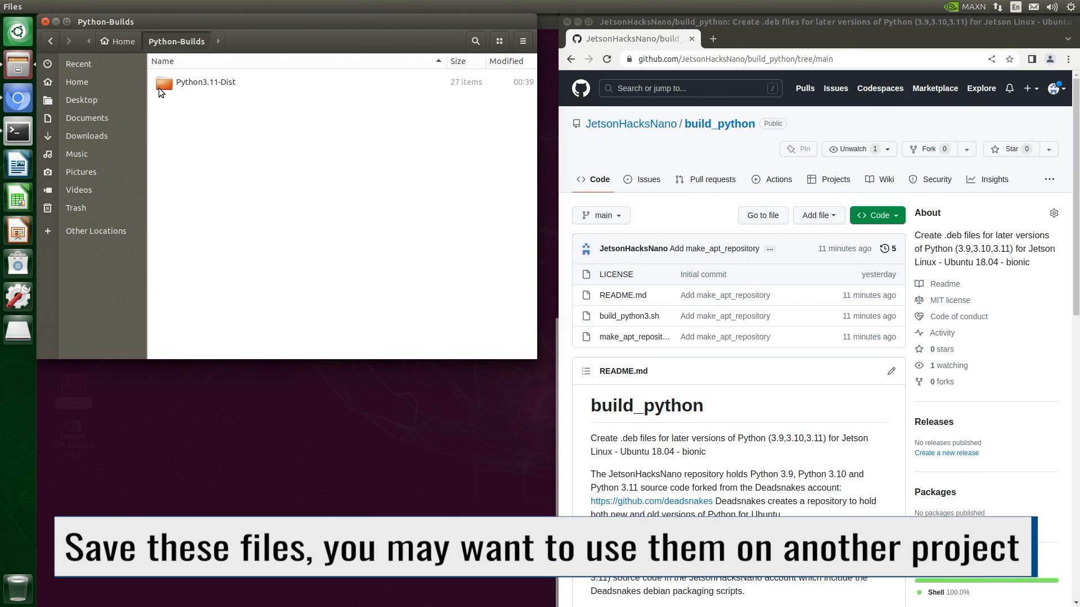
double_click(165, 82)
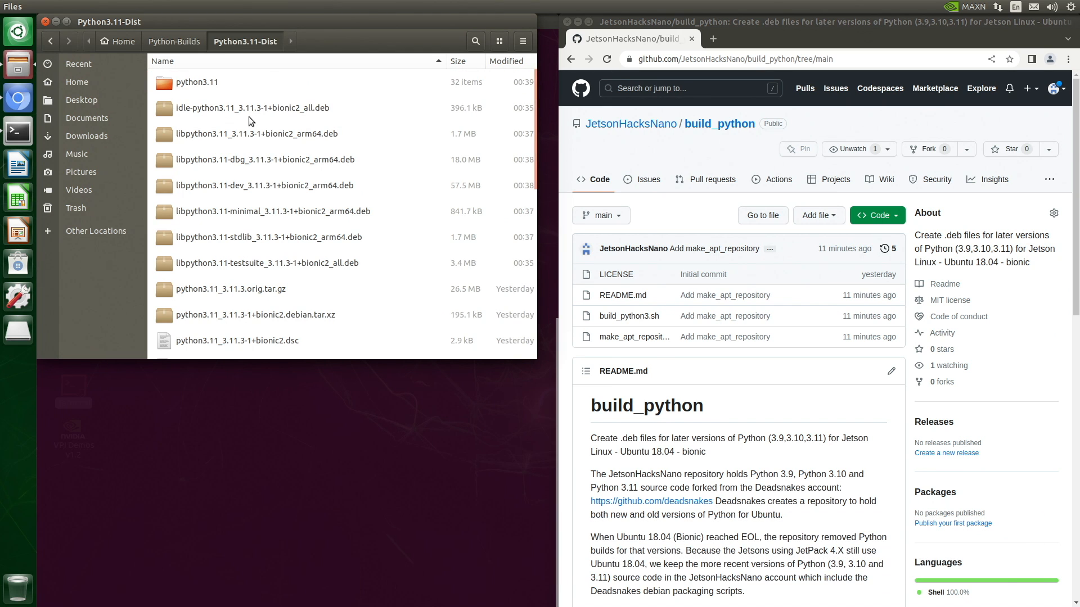
scroll("down", 3)
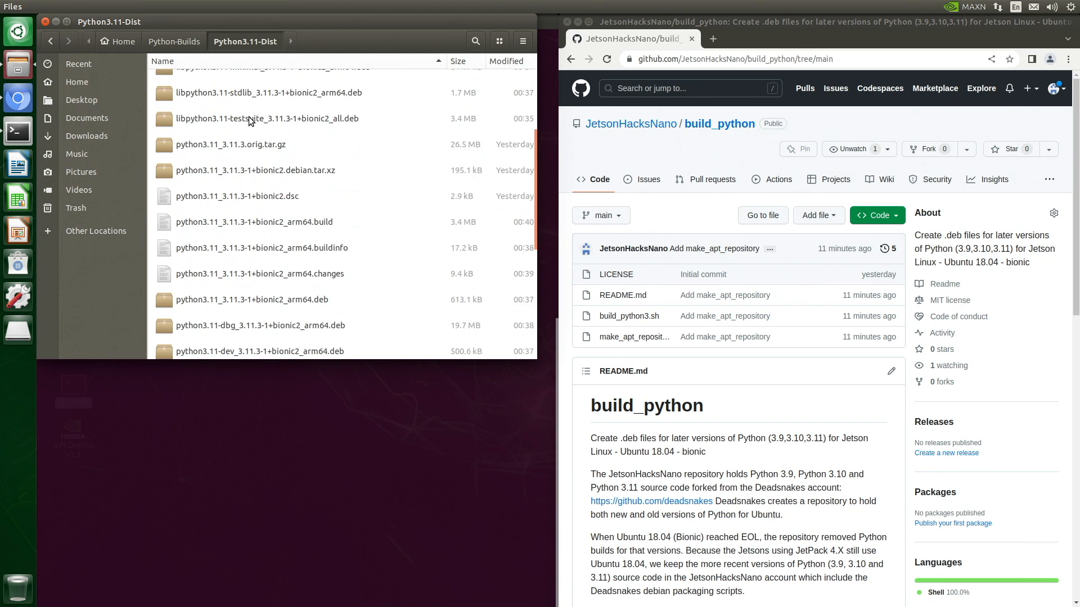
scroll("down", 3)
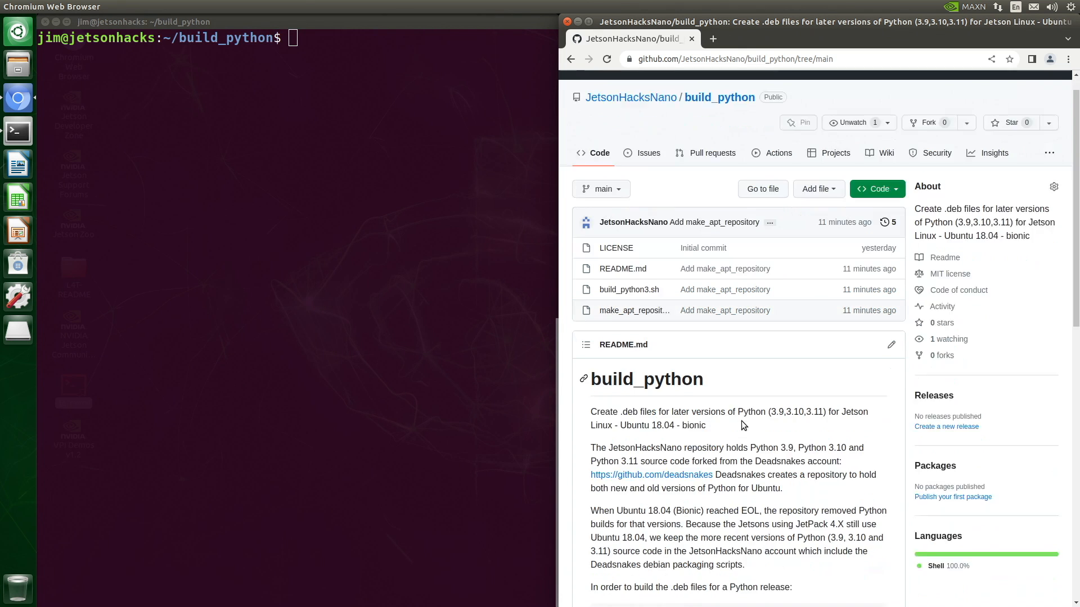
- Take bash ./make_apt_repository.sh from the README and enter it in Terminal
scroll("down", 3)
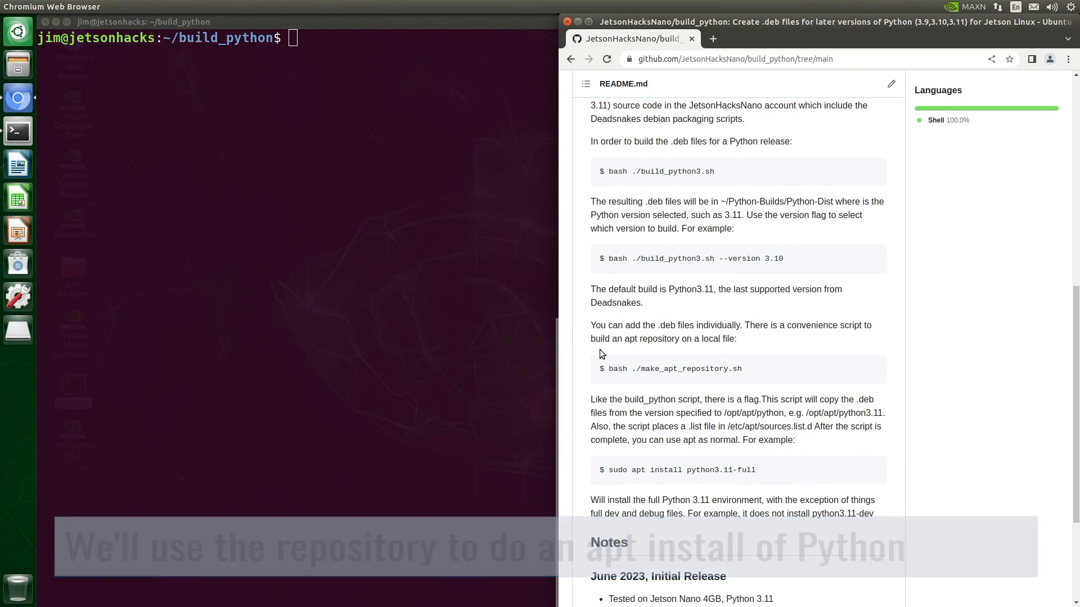
scroll("down", 3)
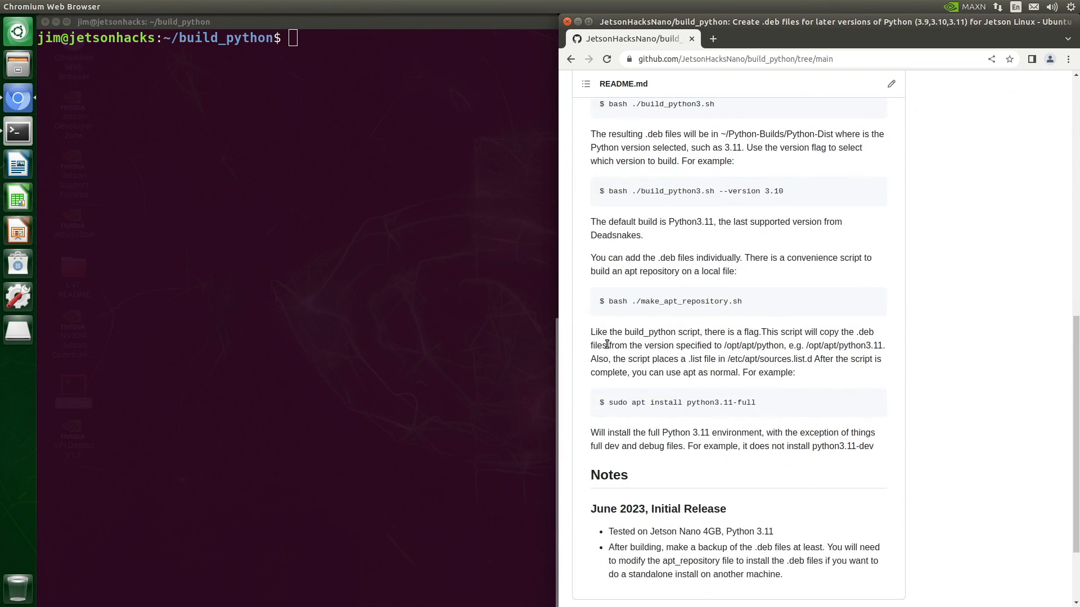
double_click(675, 302)
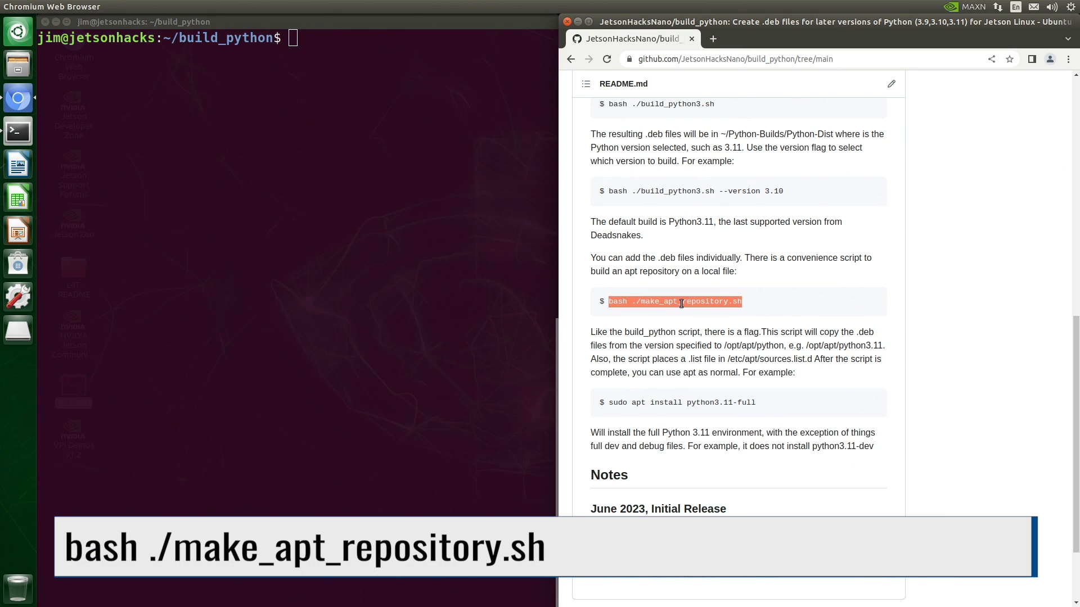
type("bash ./make_apt_repository.sh")
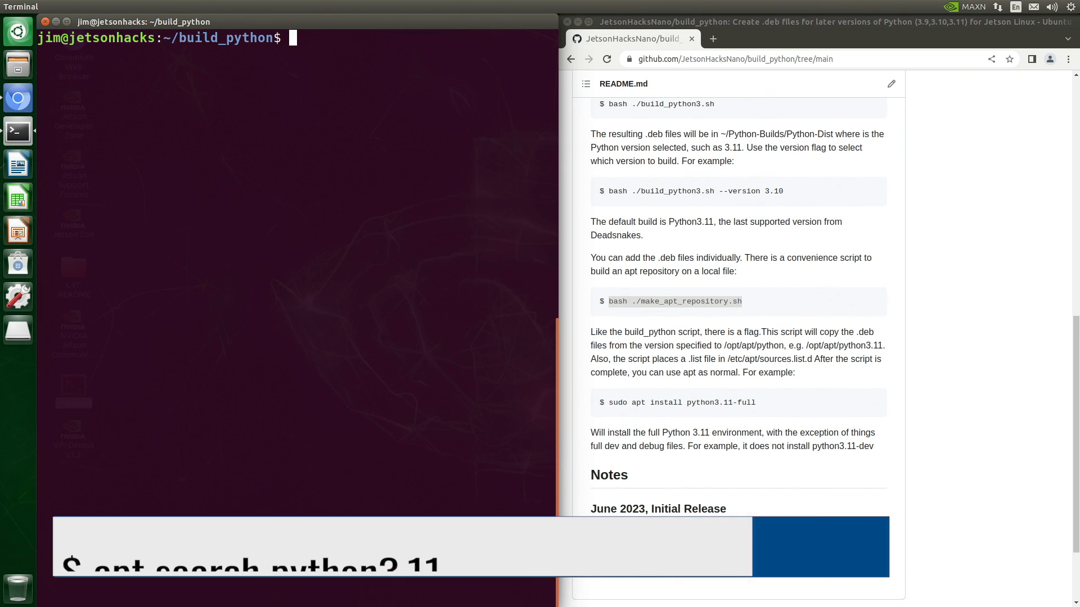
- Search apt for python3.11 and install python3.11-full with sudo
type("apt search pytho")
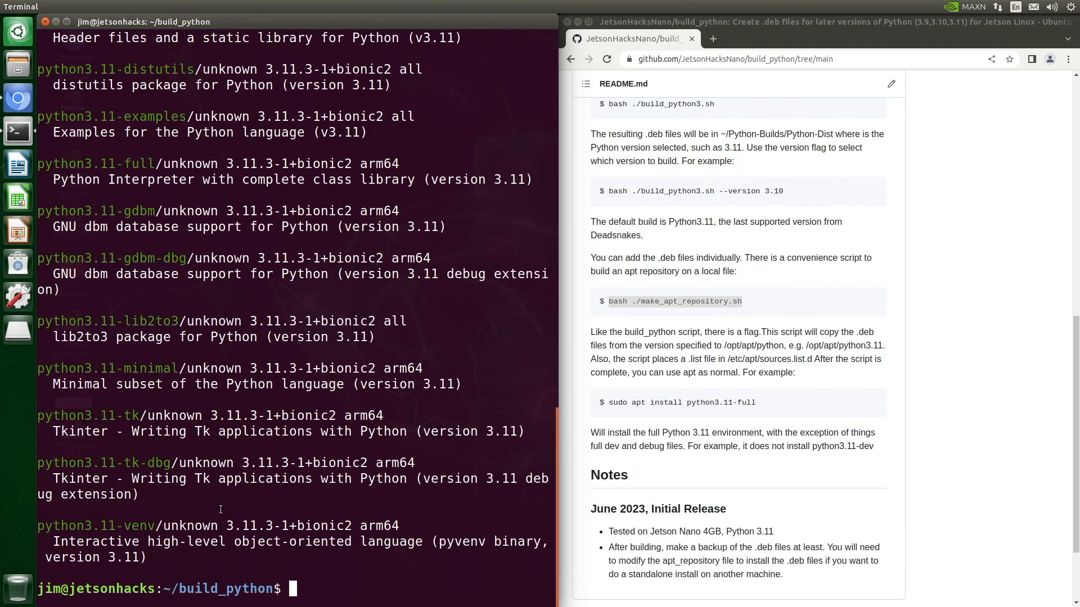
type("sudo apt install p")
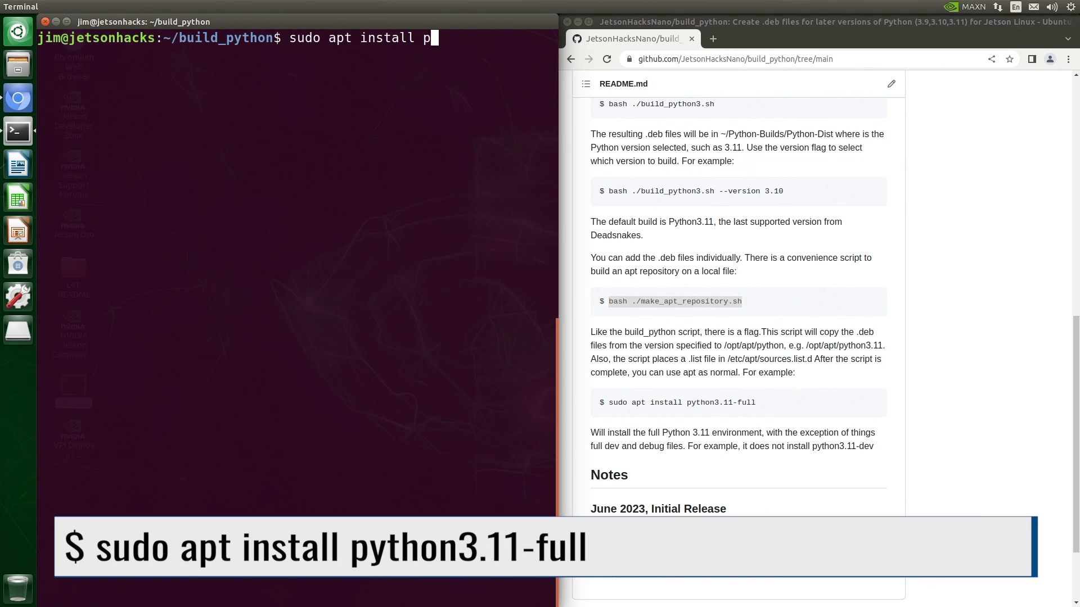
type("ython3.11")
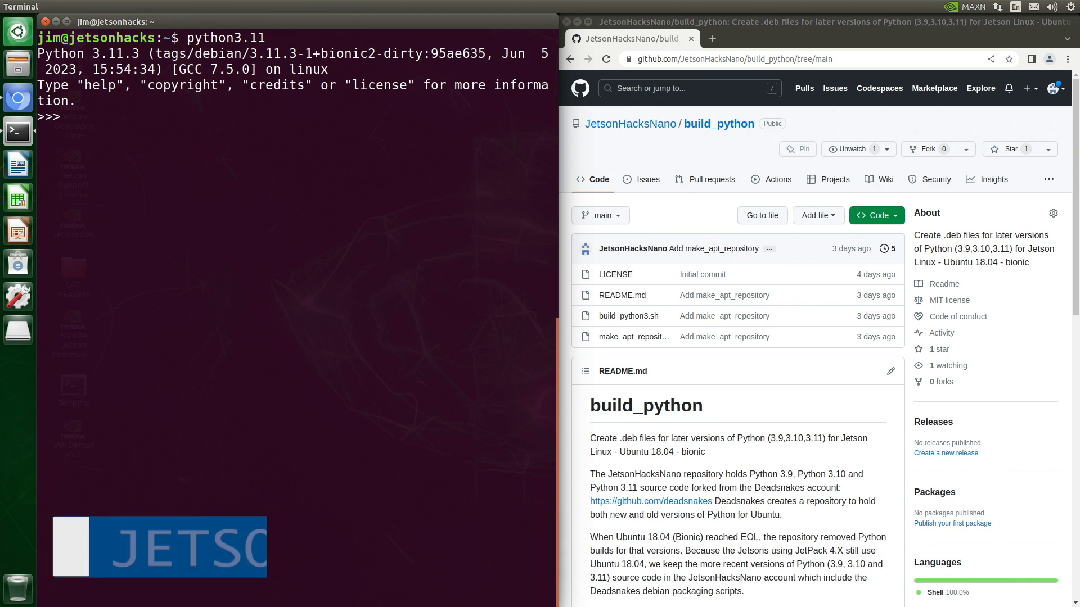
- Exit Python 3.11.3 and run python3.11 -m ensurepip --upgrade
type("exit()")
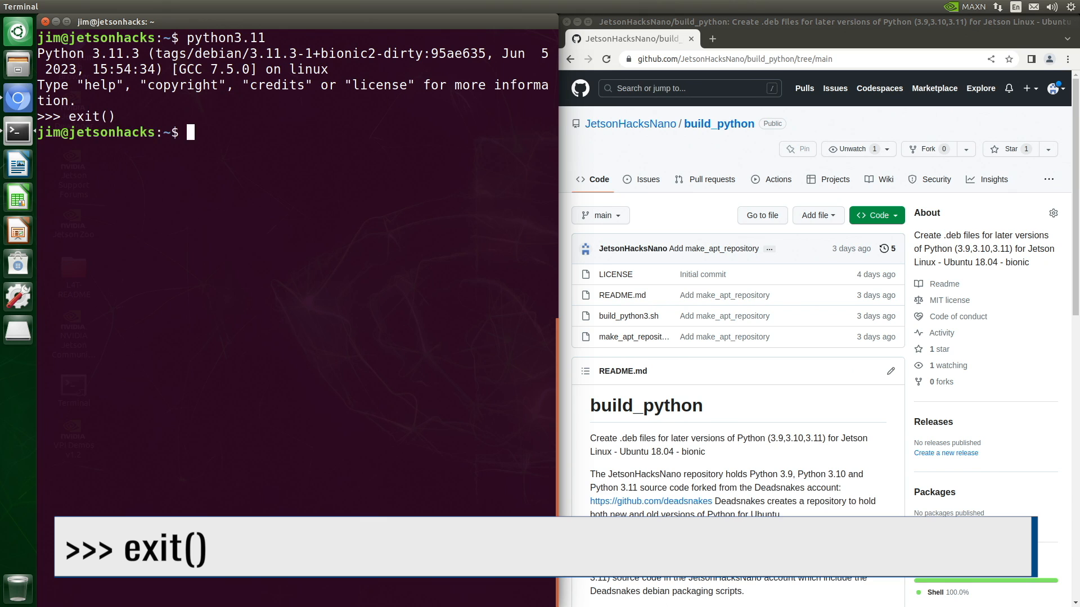
type("python3.11 -m")
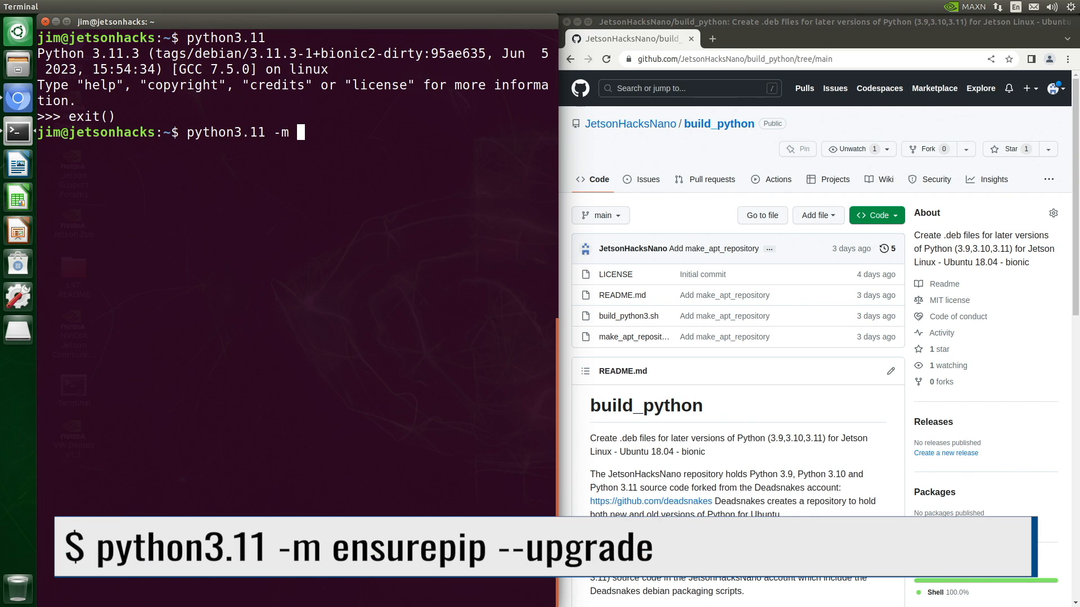
type("ensurepip --upgrade")
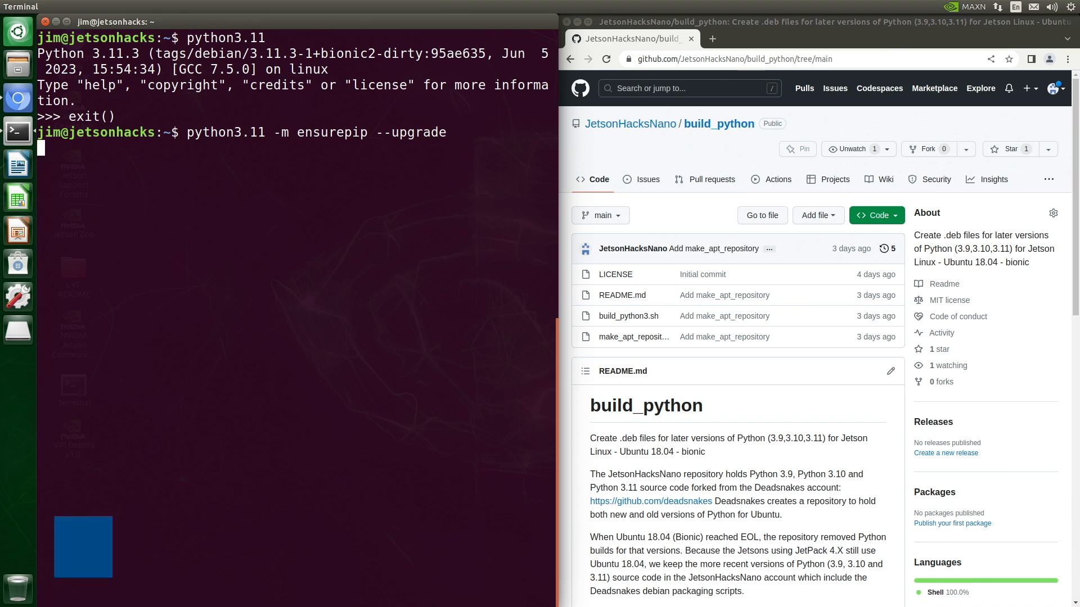
key("Return")
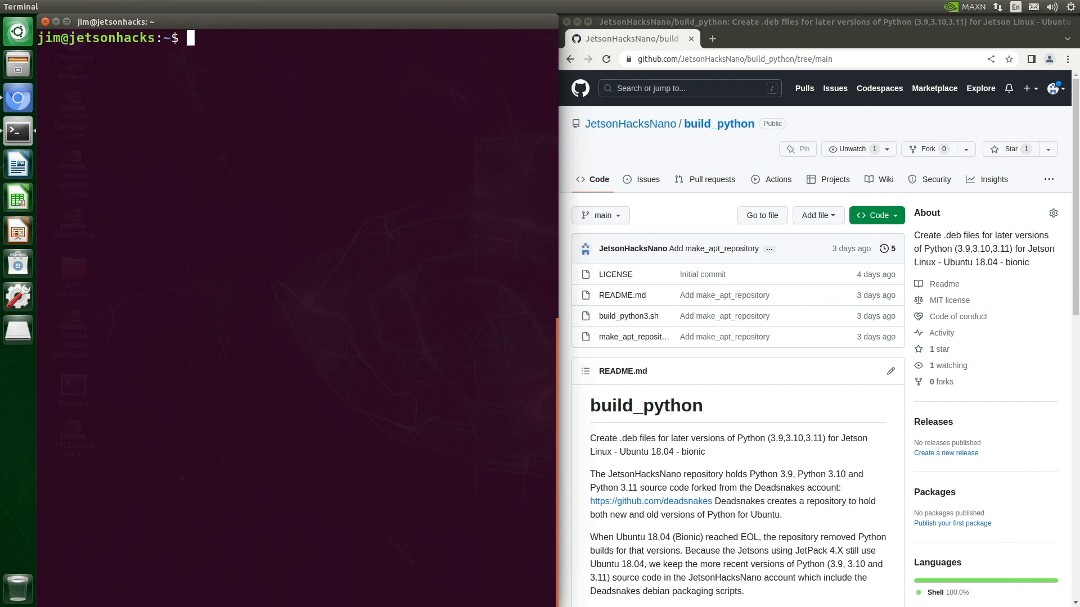
- Create a python_test folder and make it the working directory
type("m")
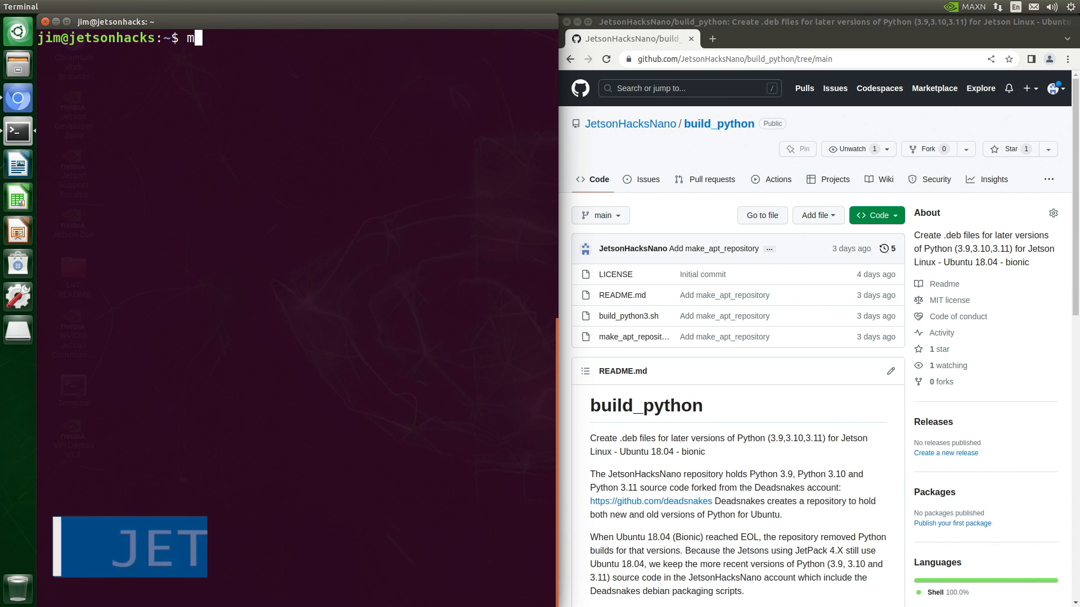
type("kdir pyt")
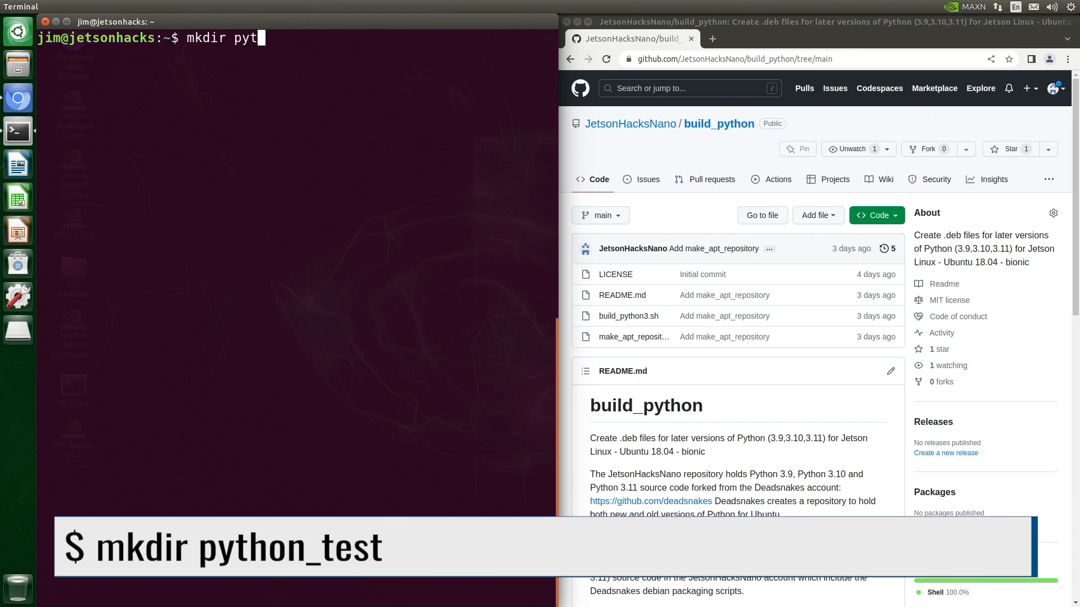
type("hon_test")
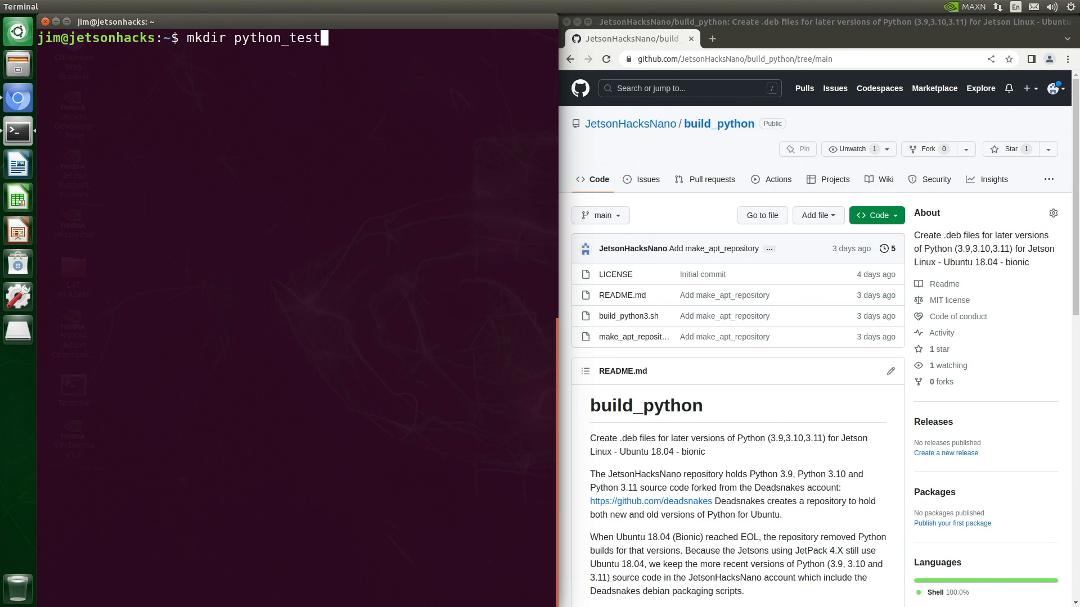
type("cd python_test")
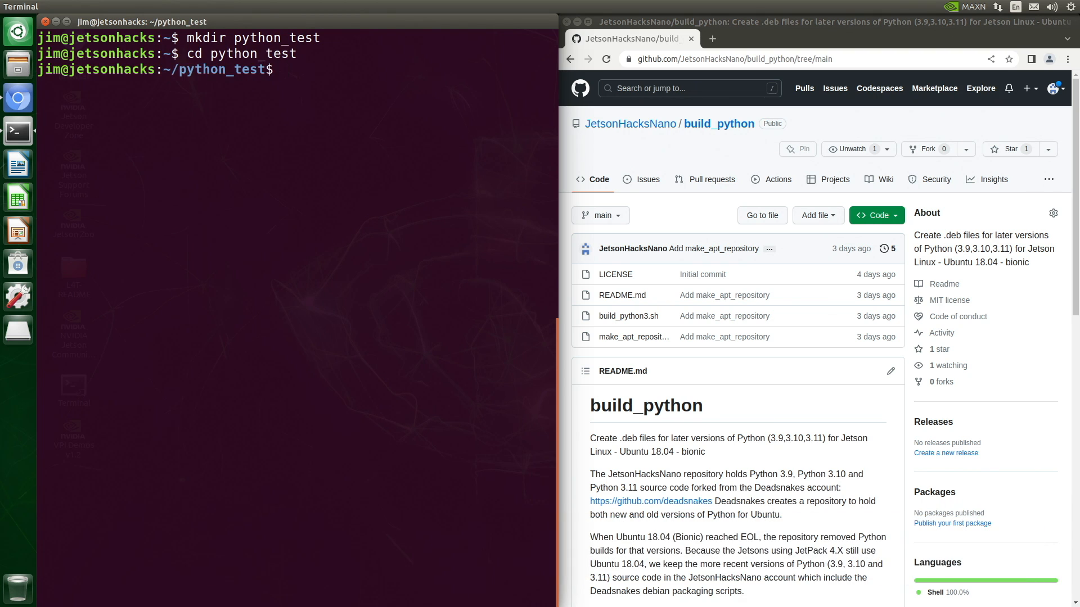
- Create a Python 3.11 virtual environment named .venv and list the folder
type("python3.")
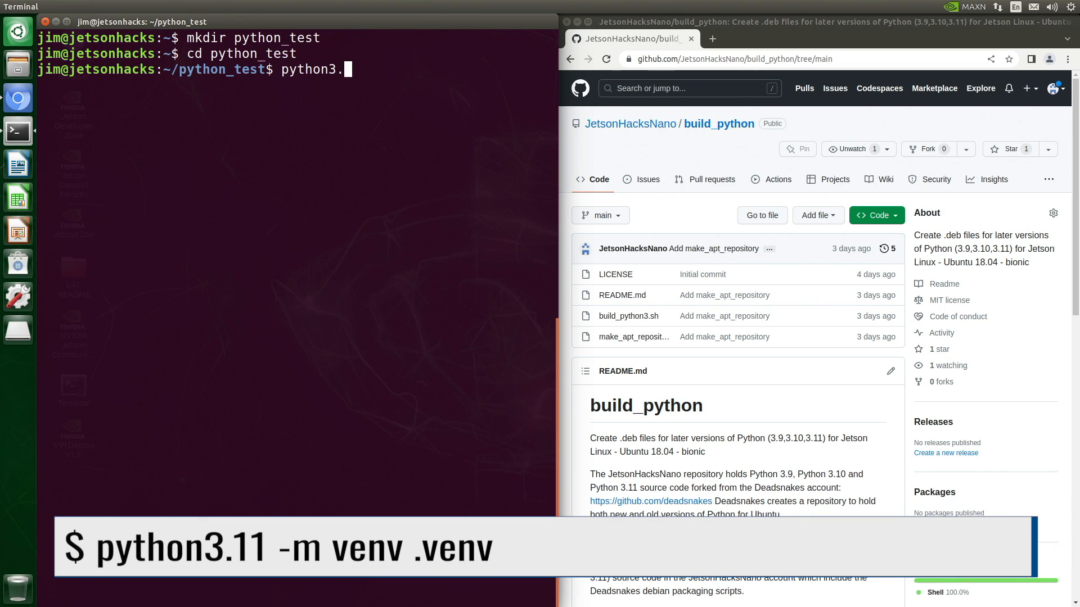
type("11 -m")
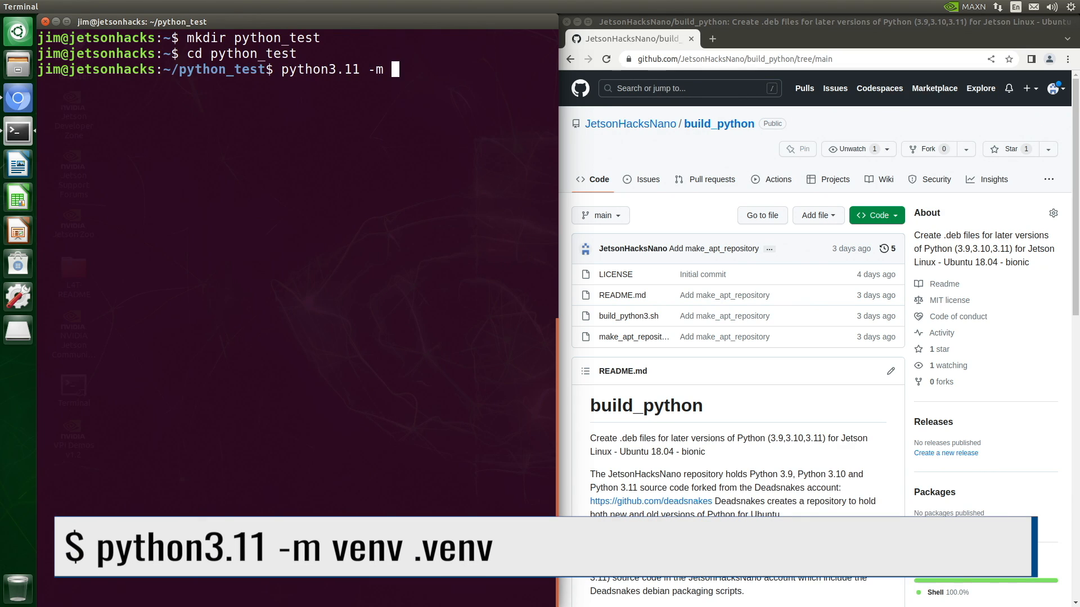
type("venv .venv")
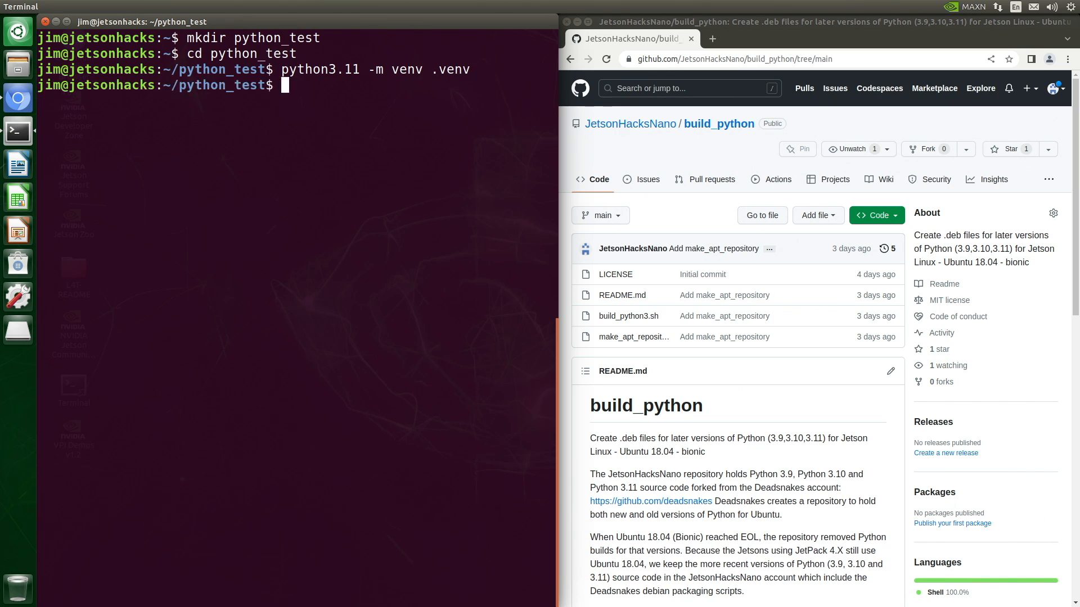
type("ls")
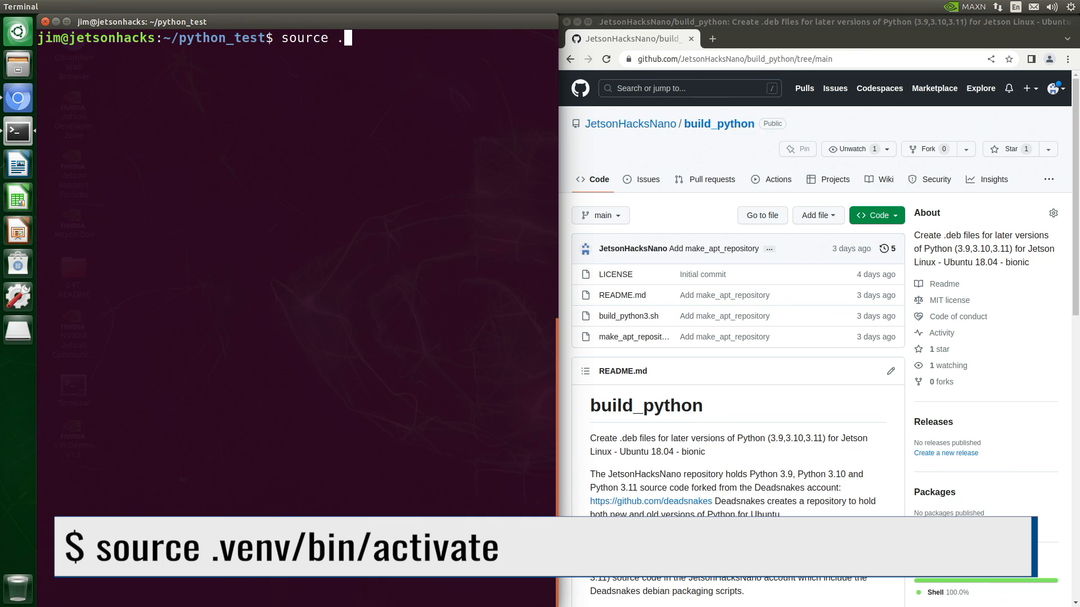
- Activate .venv, install numpy 1.24.3 in it, and start upgrading pip
type("venv/bin/a")
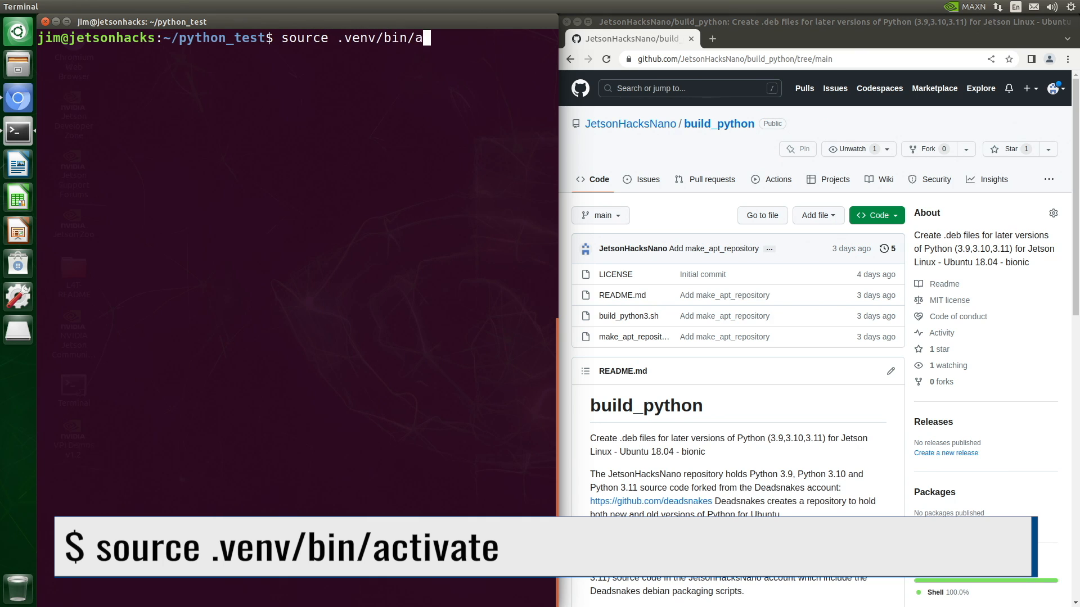
type("ctivate")
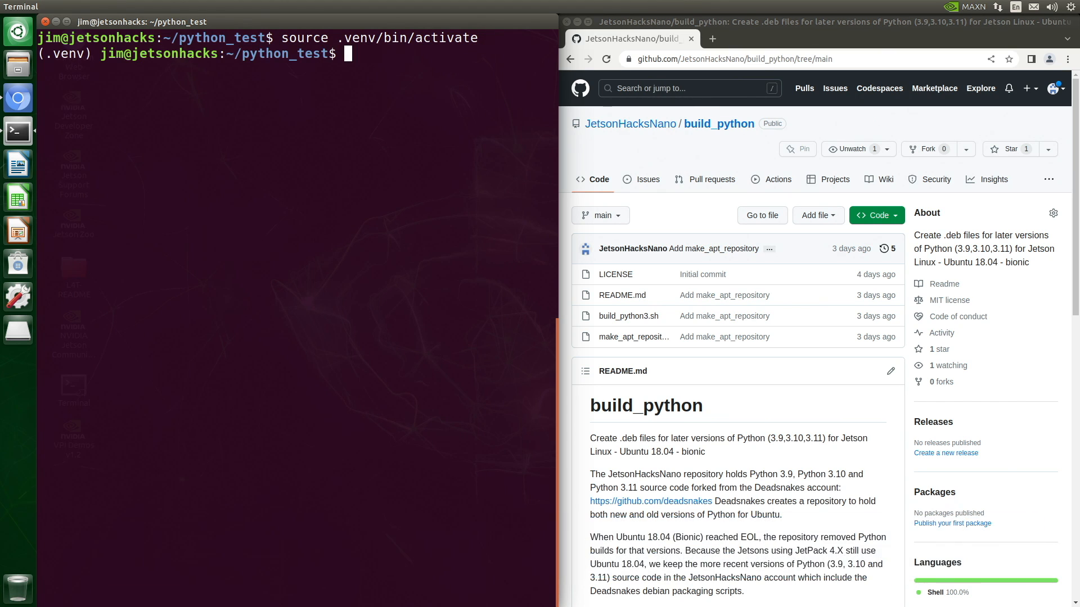
type("pip install numpy")
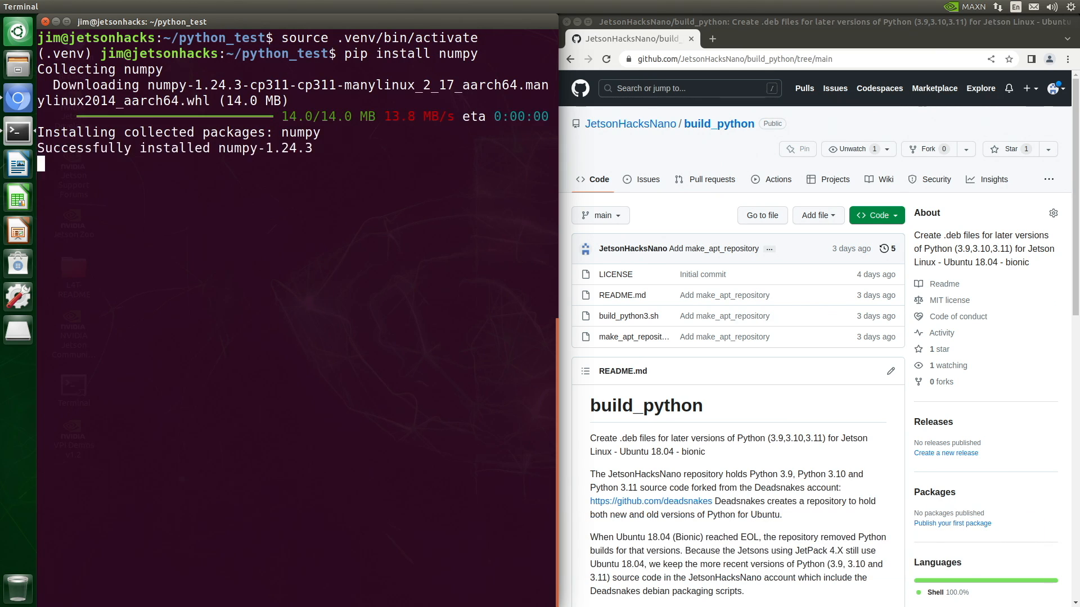
type("pip install --upgrade pip")
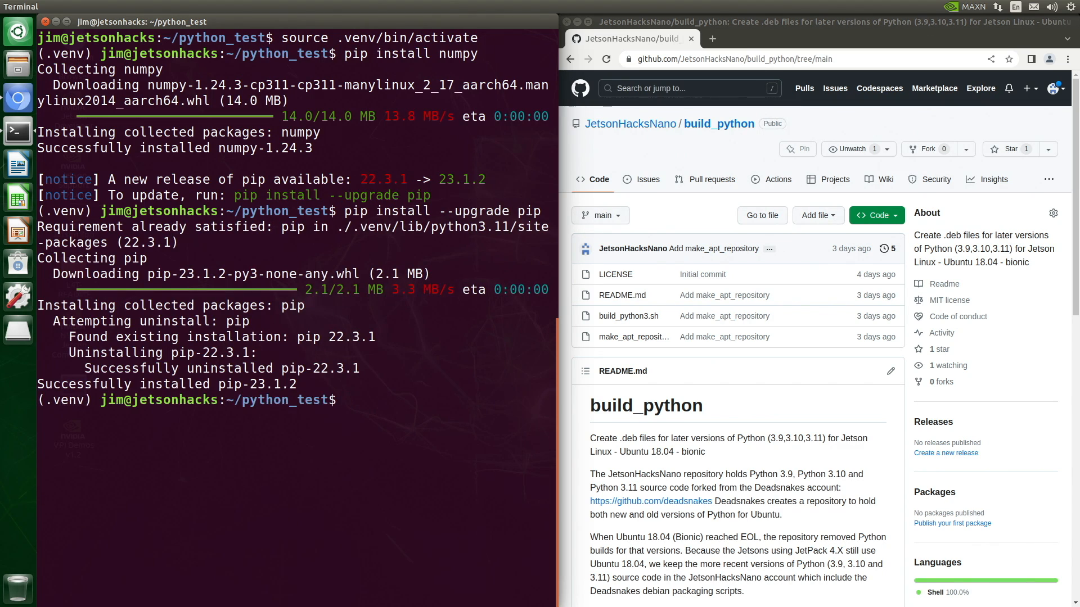
- In the venv's Python 3.11.3, import numpy and print its version 1.24.3
type("python")
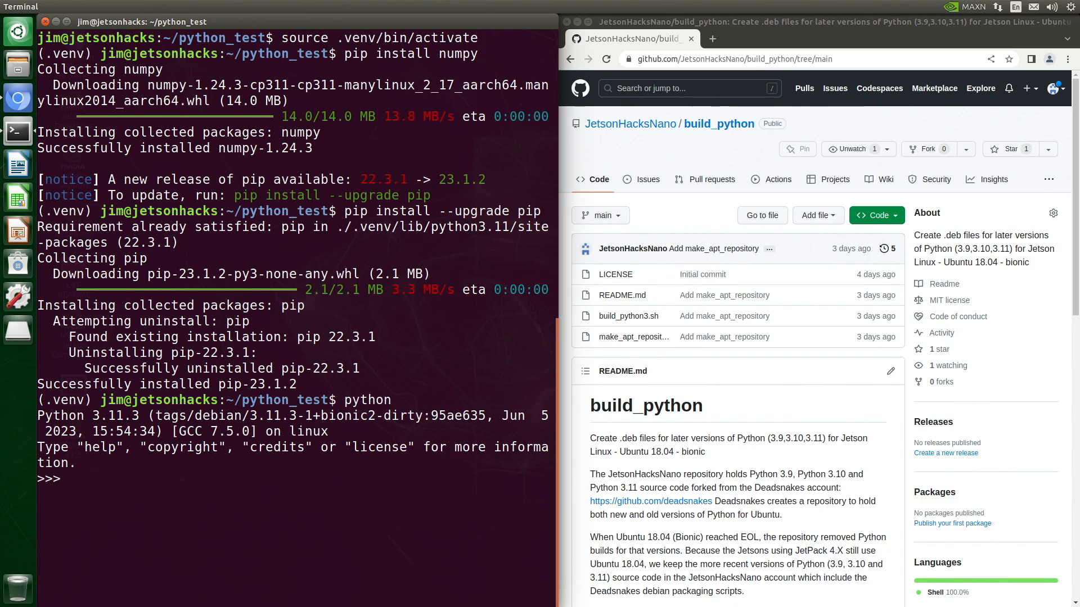
type("import numpy")
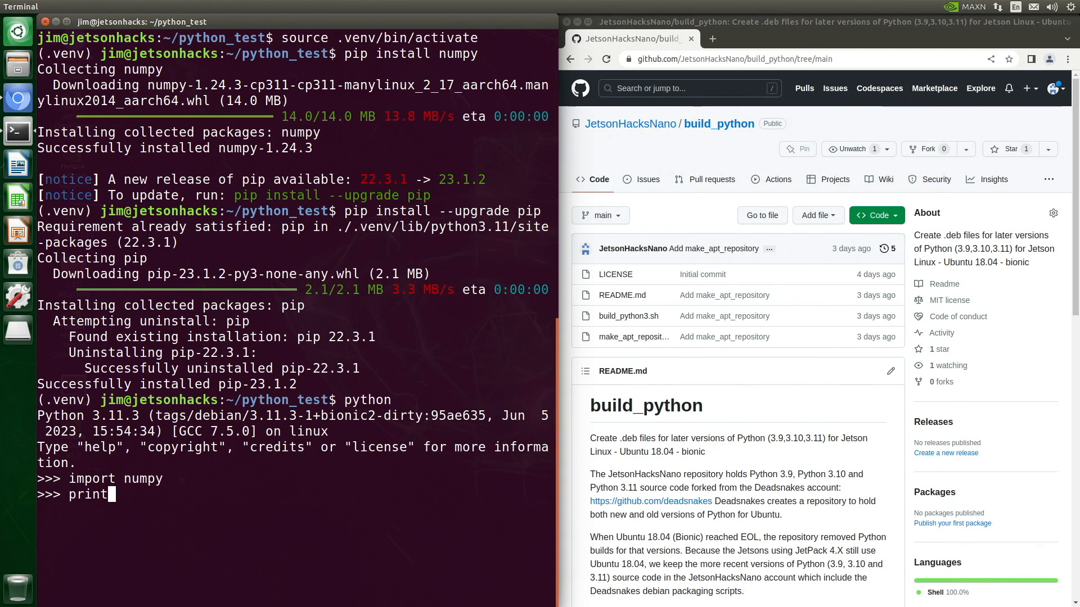
type("(np.__version__)")
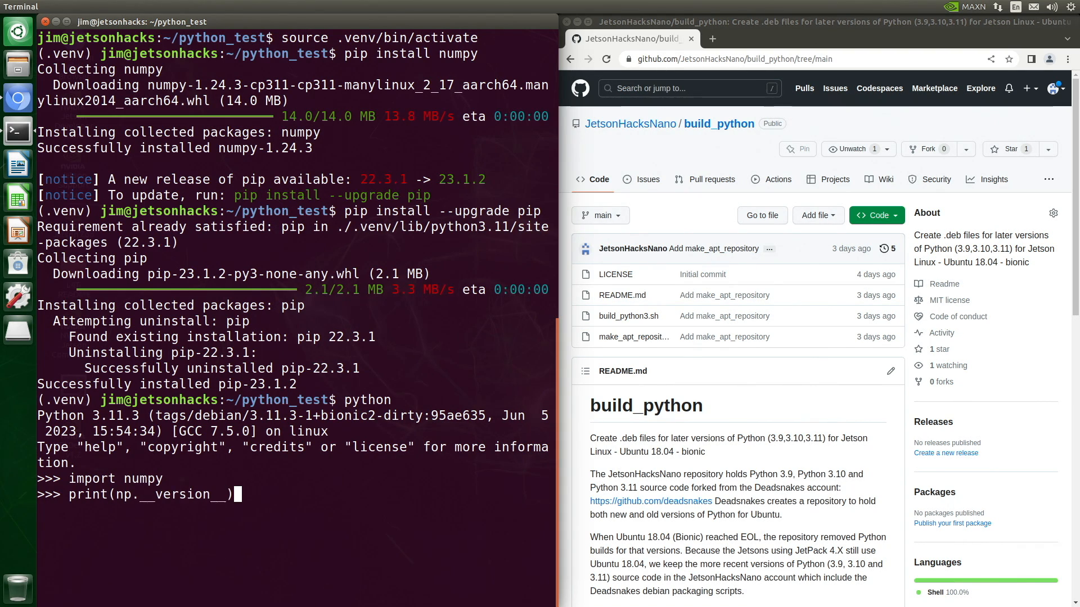
key("Return")
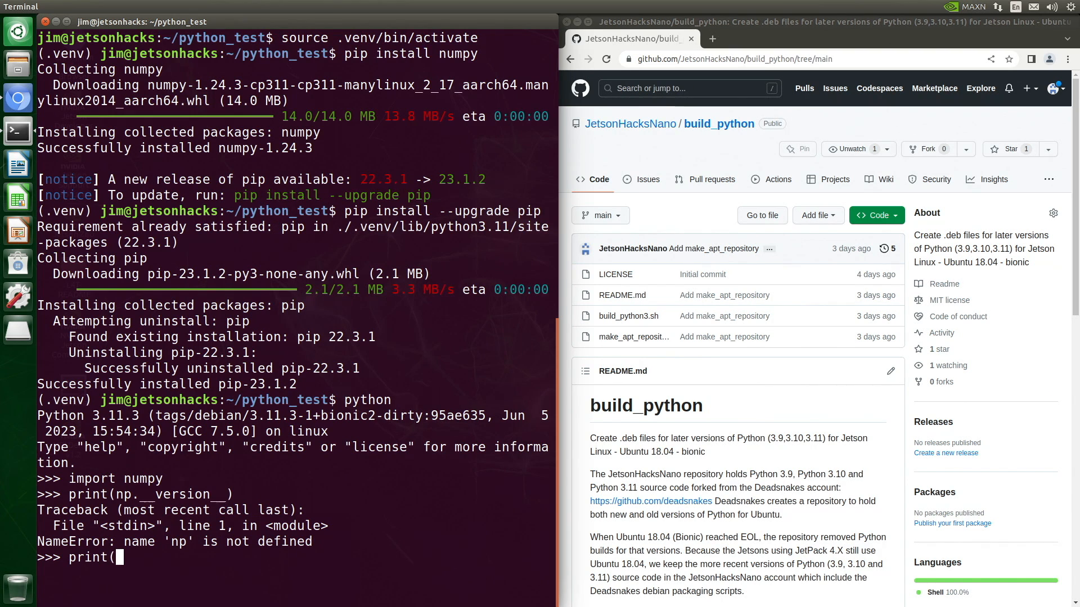
type("numpy.__version__)")
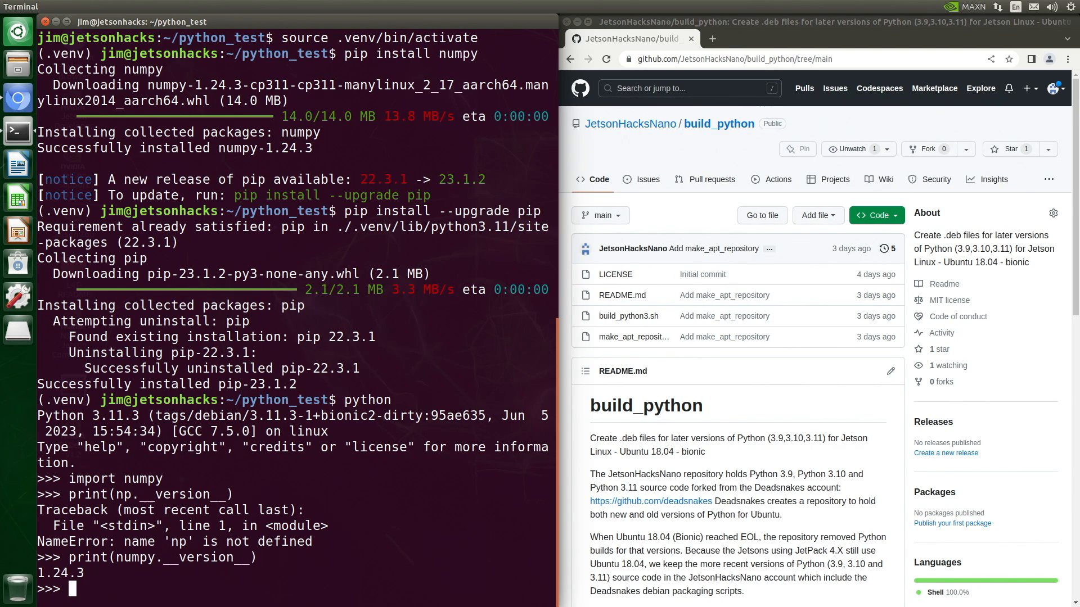
- Leave the interpreter and deactivate the .venv environment
type("deactivate")
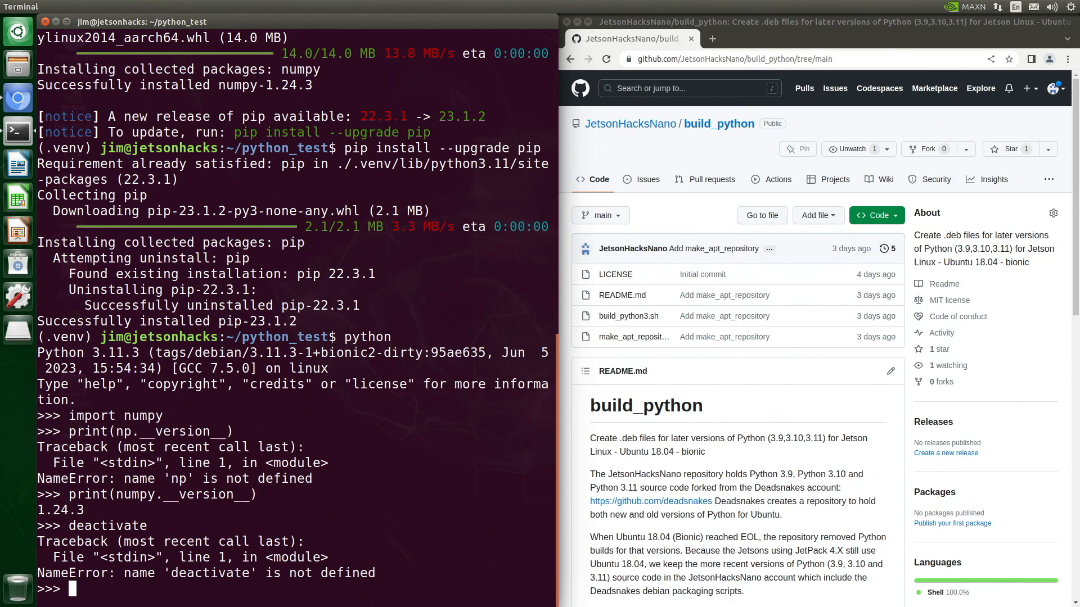
type("ex")
type("pyth")
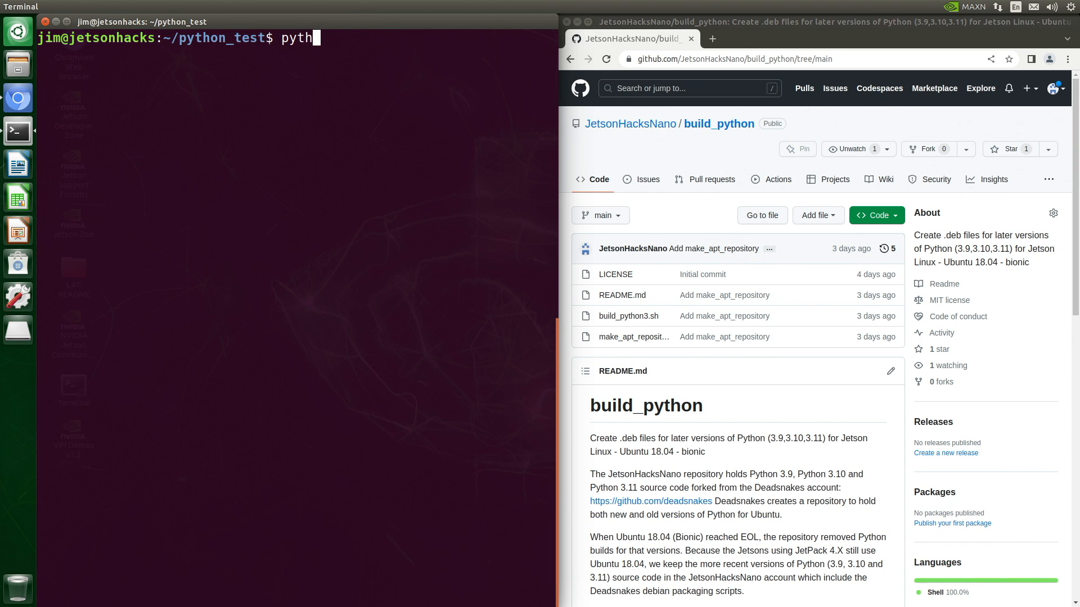
- In system python3.6, import numpy, print its version 1.13.3, and exit
type("on3.6")
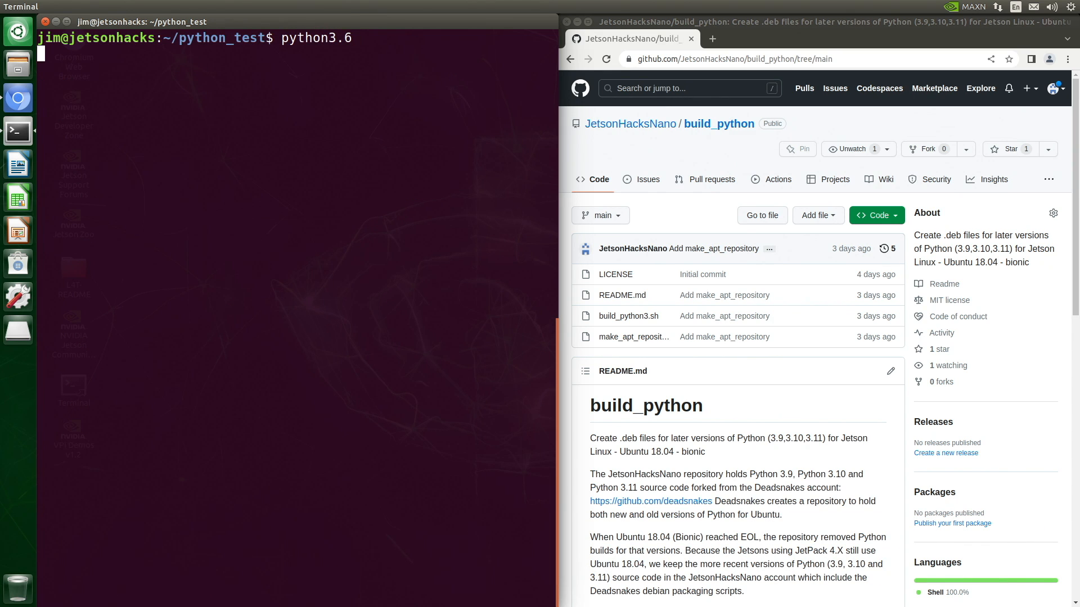
type("import numpy")
type("print(nump")
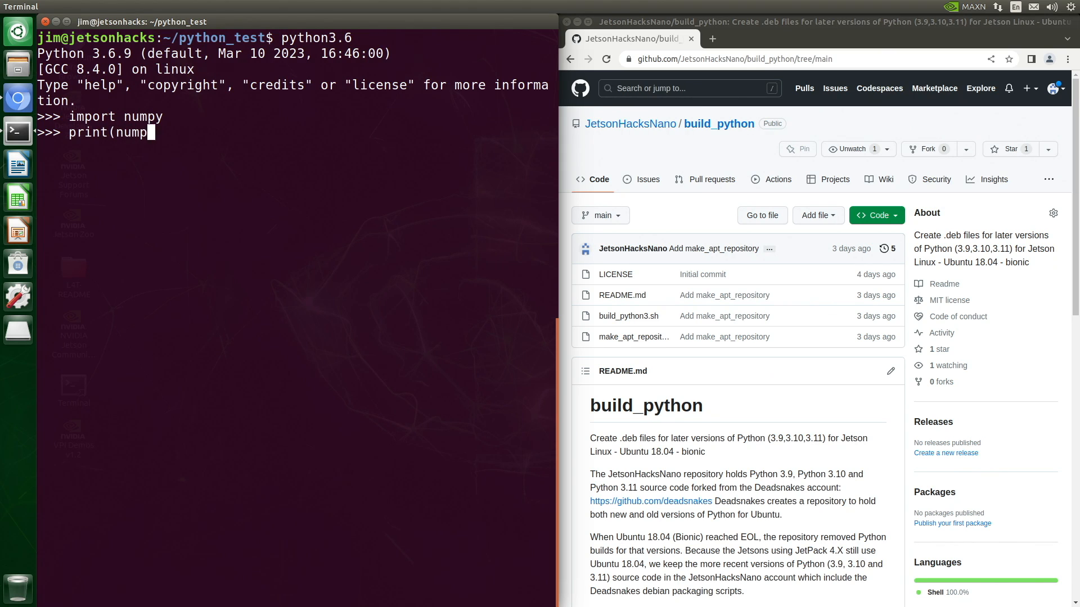
type(".__version__)")
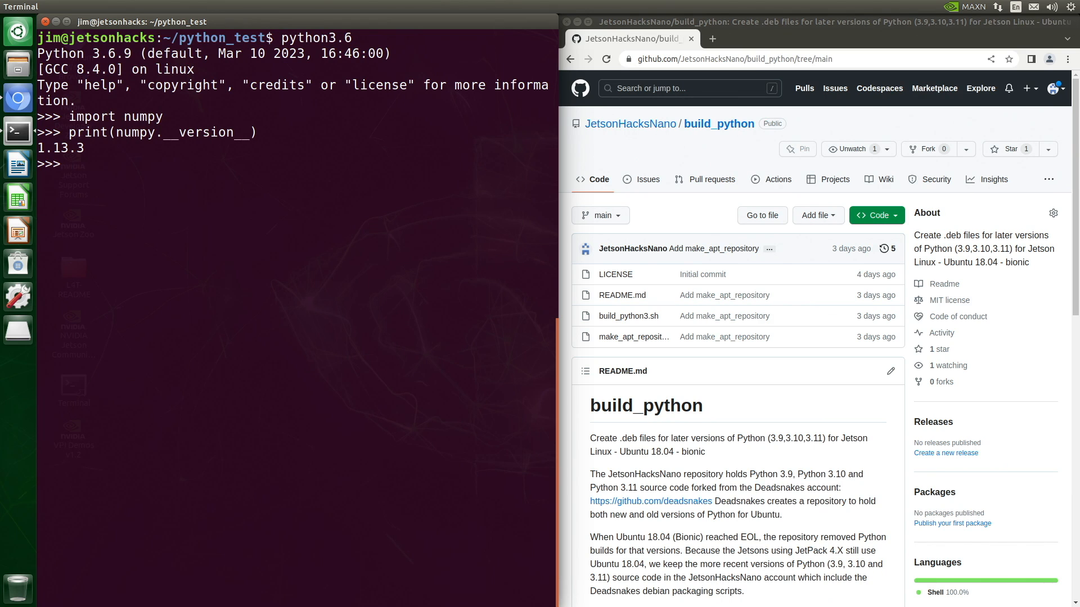
type("exit(")
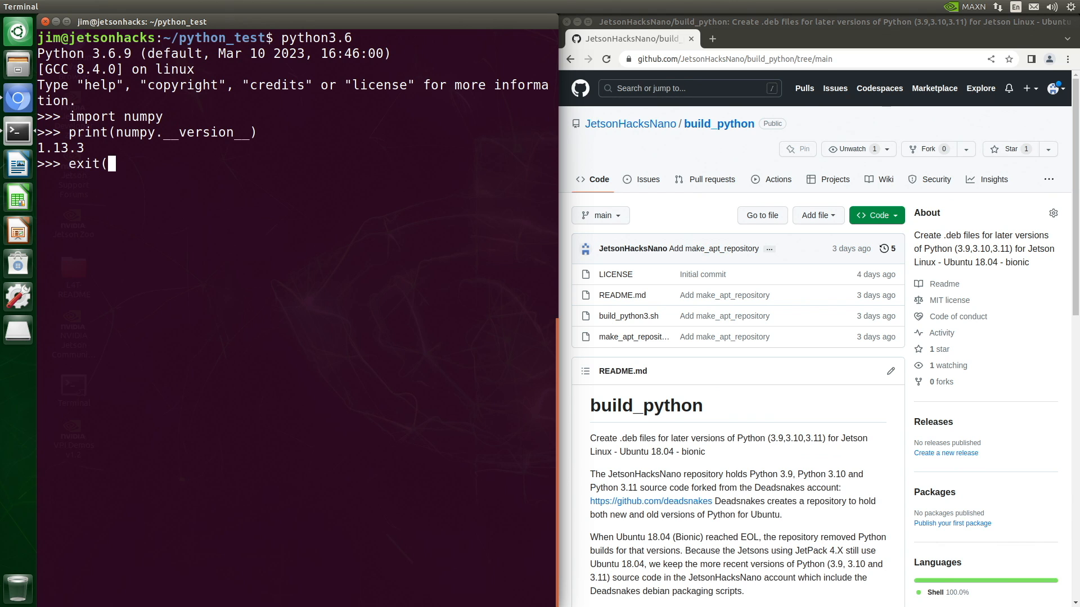